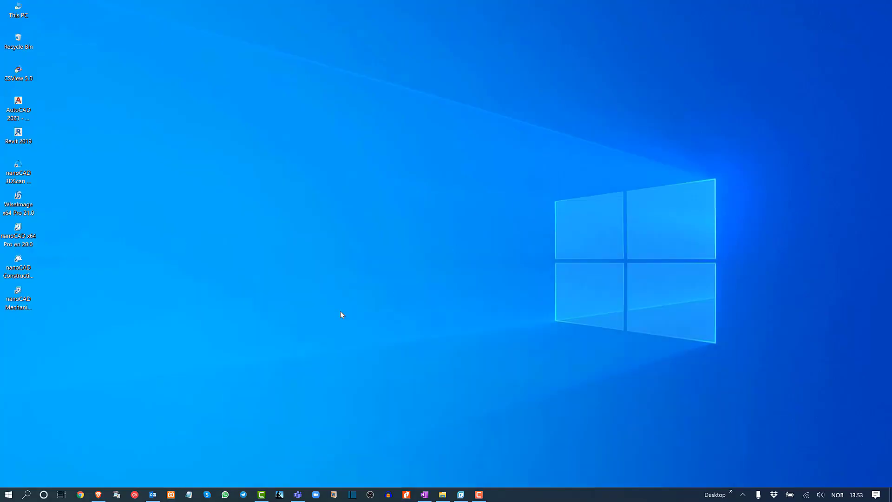
Launch Chrome from the taskbar to show the 'transport medium font' search results.
{"action": "left_click", "coordinate": [98, 494]}
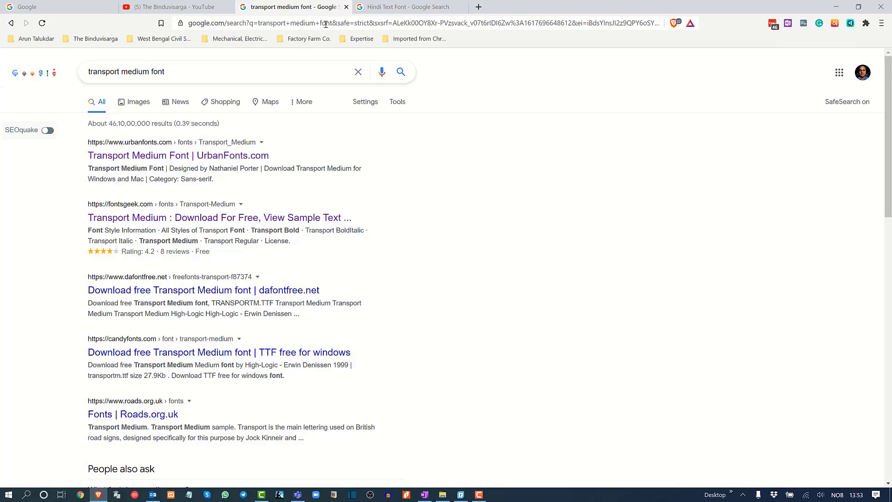
Check the Hindi Text Font tab, then open UrbanFonts' Transport Medium result in a new tab.
{"action": "left_click", "coordinate": [405, 7]}
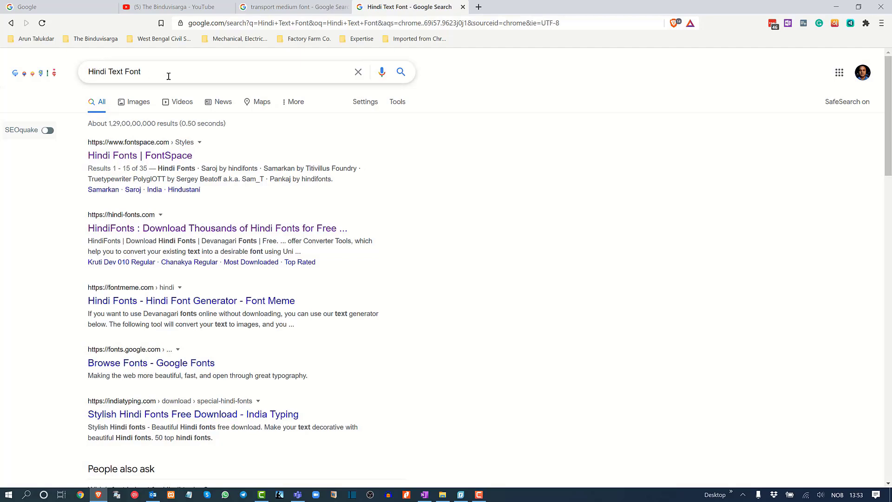
{"action": "left_click", "coordinate": [293, 7]}
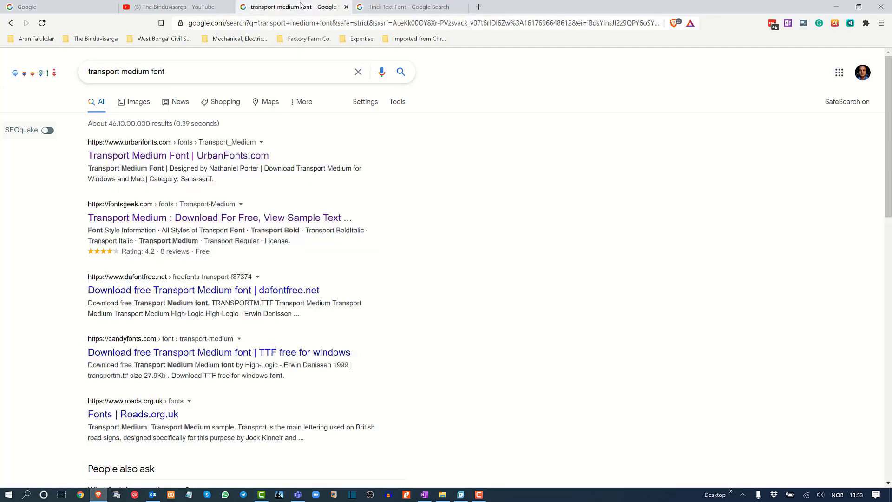
{"action": "mouse_move", "coordinate": [167, 144]}
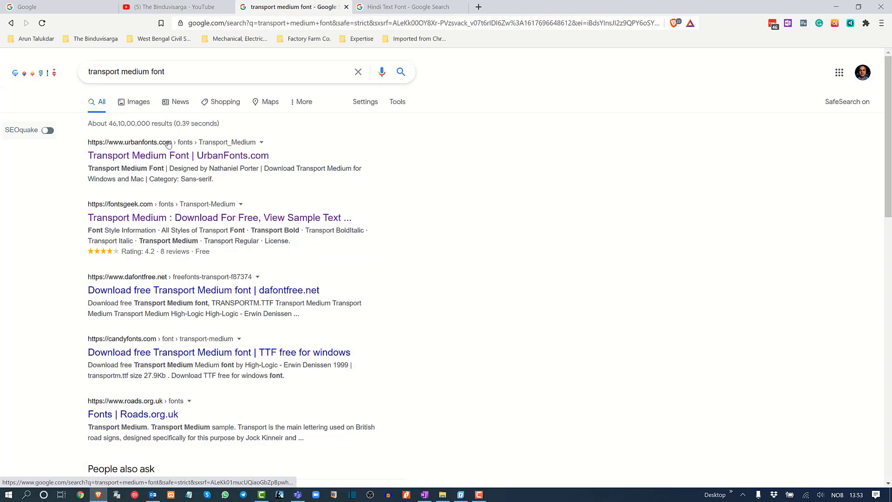
{"action": "scroll", "scroll_direction": "down", "scroll_amount": 3}
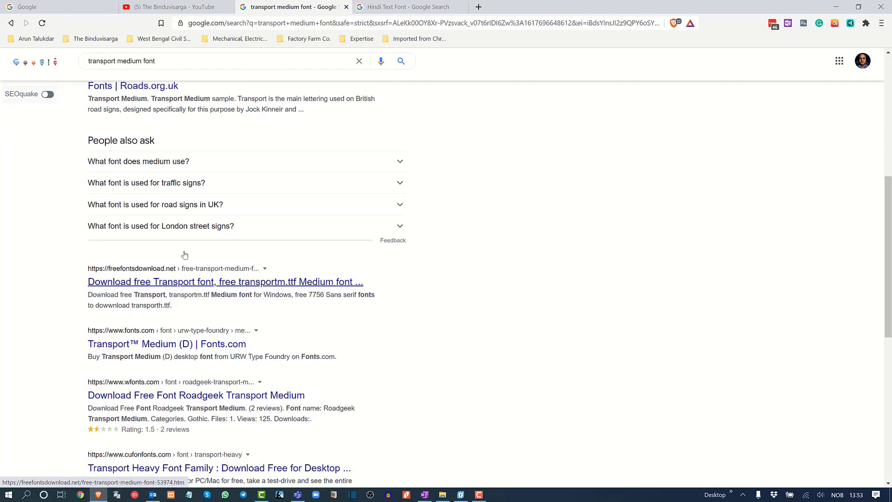
{"action": "scroll", "scroll_direction": "up", "scroll_amount": 3}
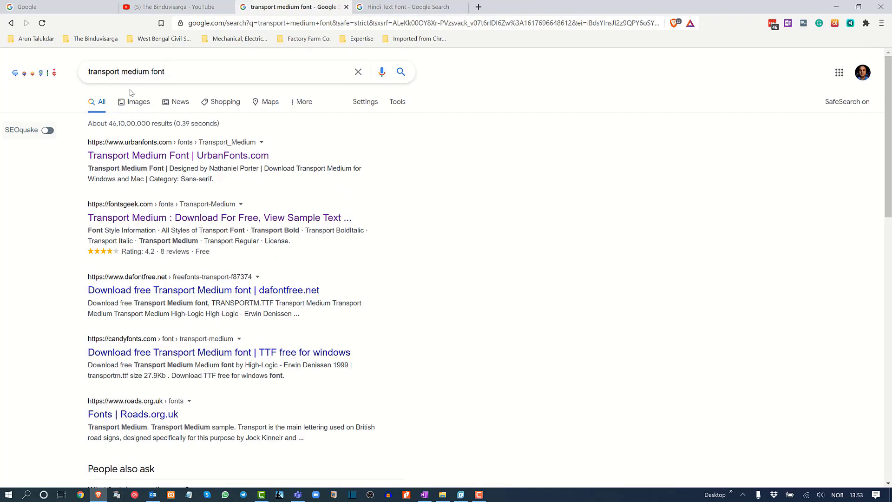
{"action": "mouse_move", "coordinate": [208, 103]}
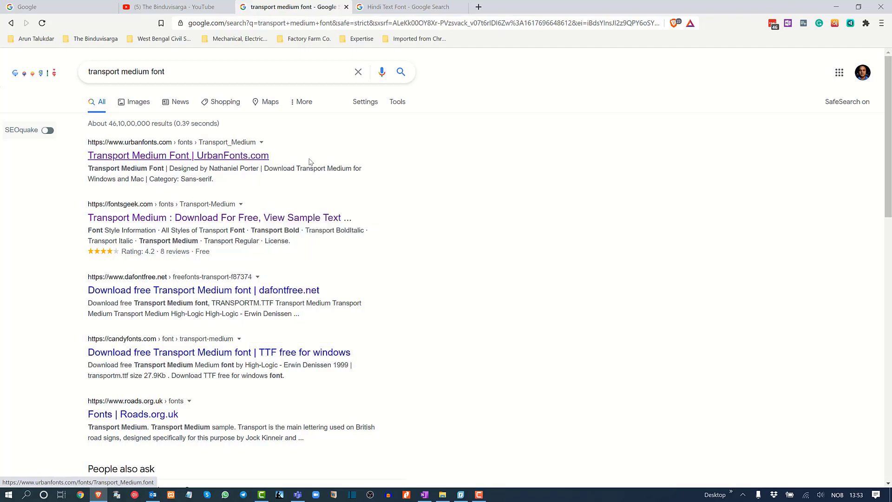
{"action": "left_click", "coordinate": [177, 154]}
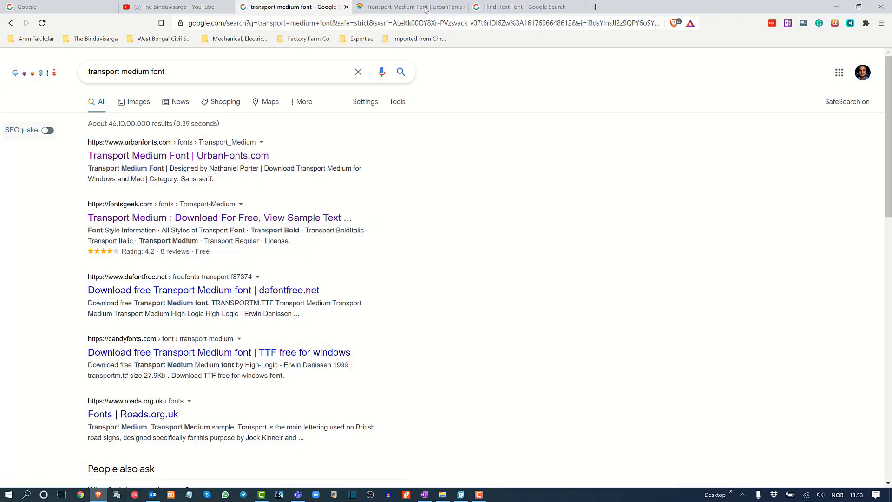
Download transport_uk.zip from UrbanFonts' Transport Medium page, previewing its characters.
{"action": "left_click", "coordinate": [409, 6]}
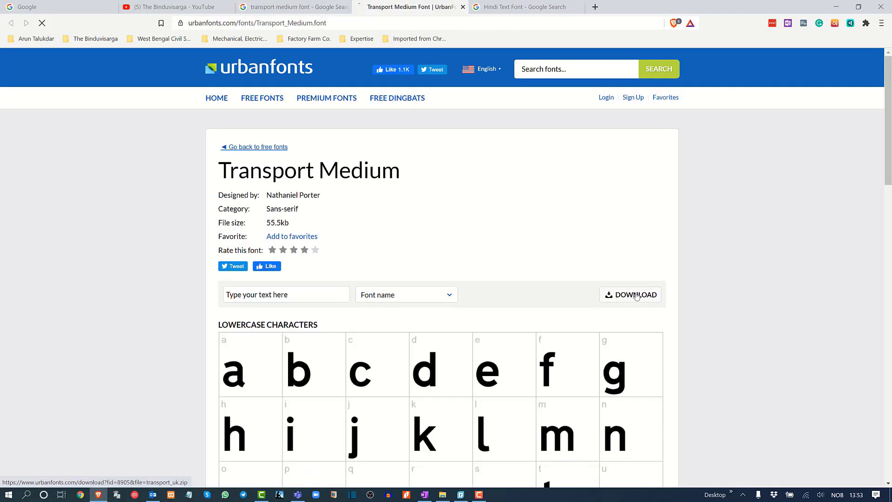
{"action": "left_click", "coordinate": [630, 294]}
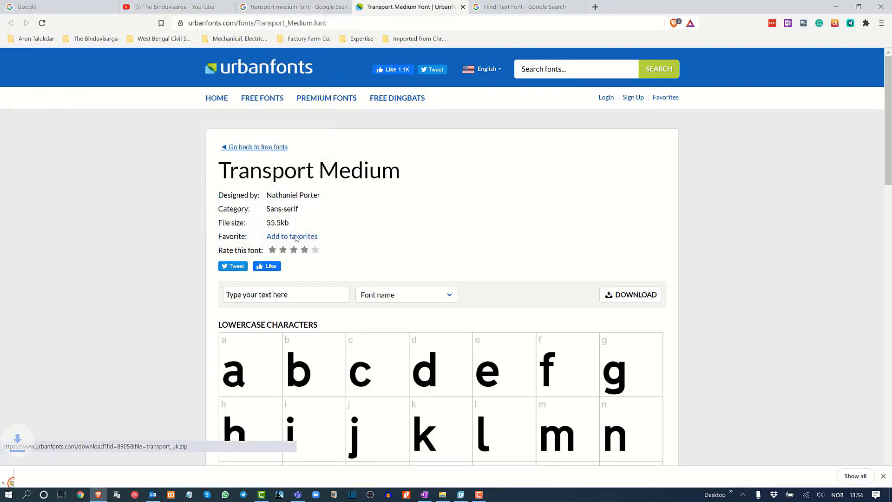
{"action": "left_click", "coordinate": [630, 295]}
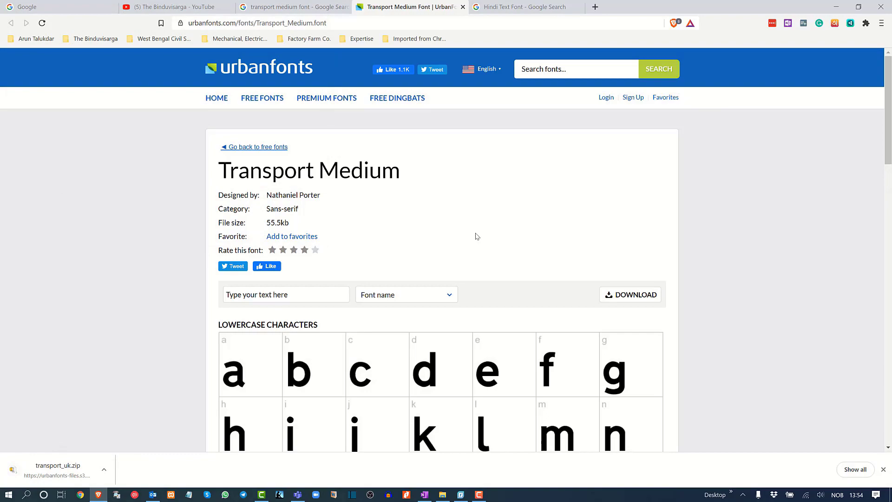
{"action": "scroll", "scroll_direction": "down", "scroll_amount": 3}
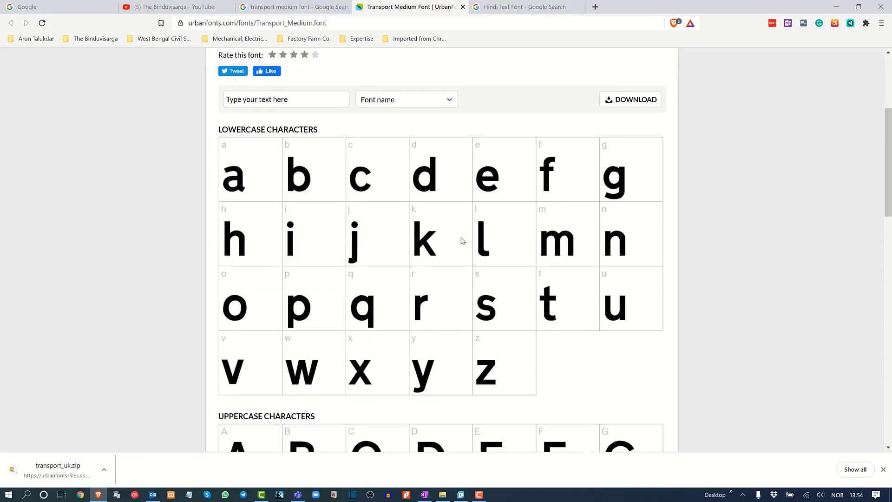
{"action": "scroll", "scroll_direction": "down", "scroll_amount": 3}
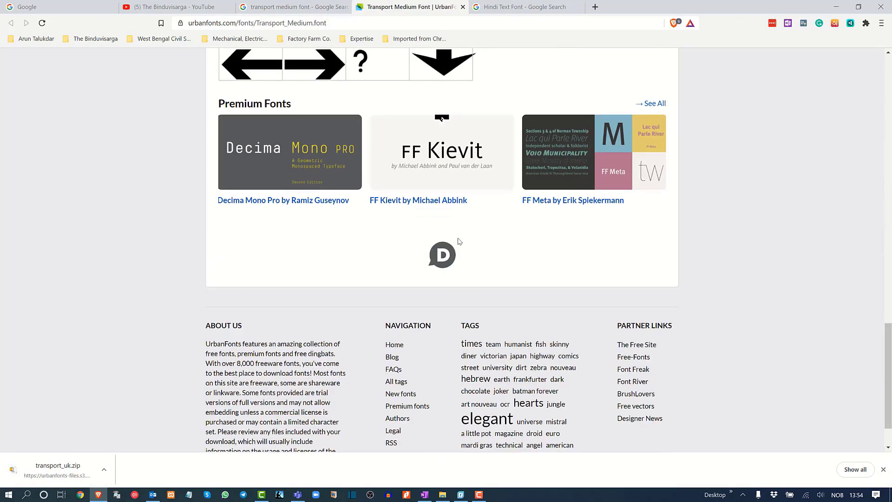
{"action": "scroll", "scroll_direction": "up", "scroll_amount": 3}
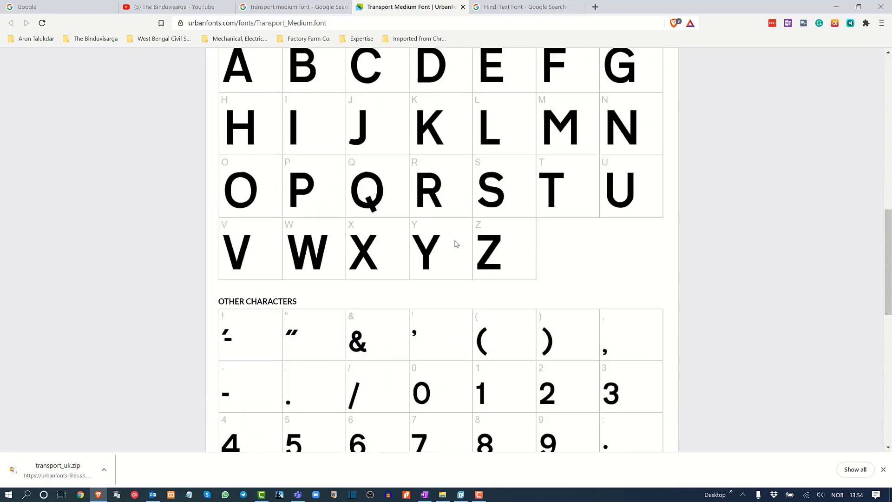
{"action": "scroll", "scroll_direction": "up", "scroll_amount": 3}
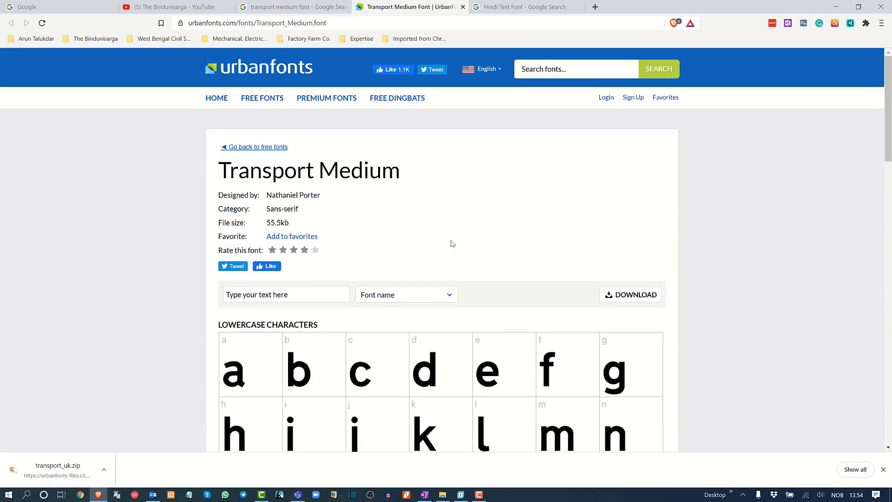
{"action": "mouse_move", "coordinate": [122, 387]}
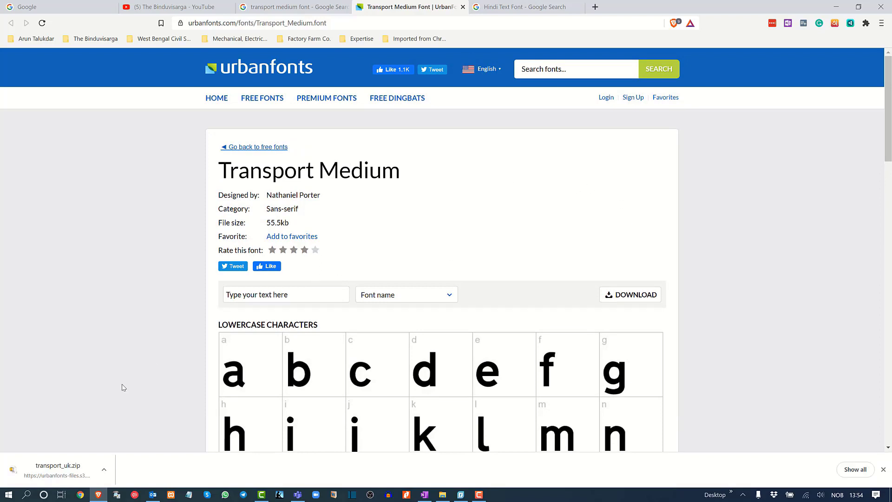
{"action": "left_click", "coordinate": [104, 470]}
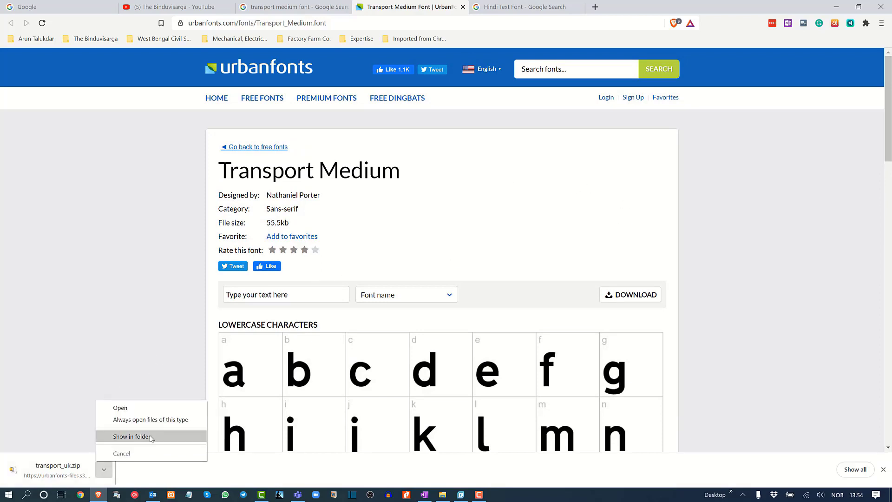
Show transport_uk.zip in its folder and extract it into a transport_uk folder.
{"action": "left_click", "coordinate": [132, 436]}
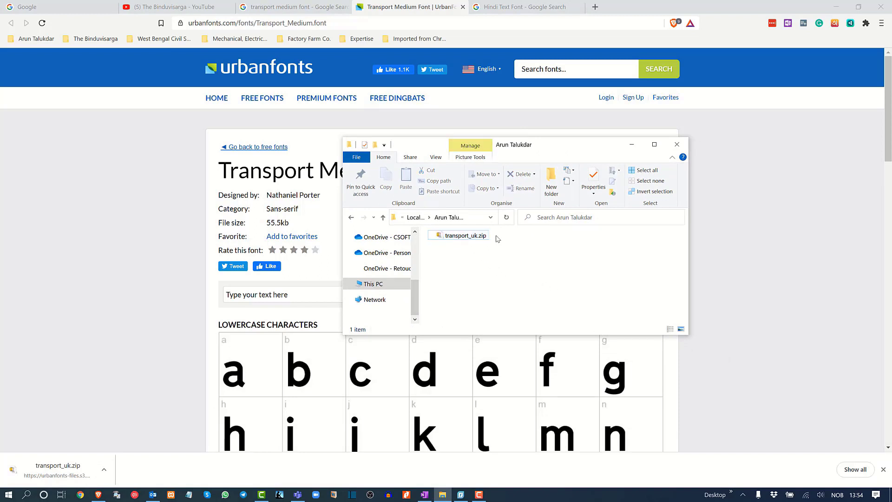
{"action": "right_click", "coordinate": [459, 235]}
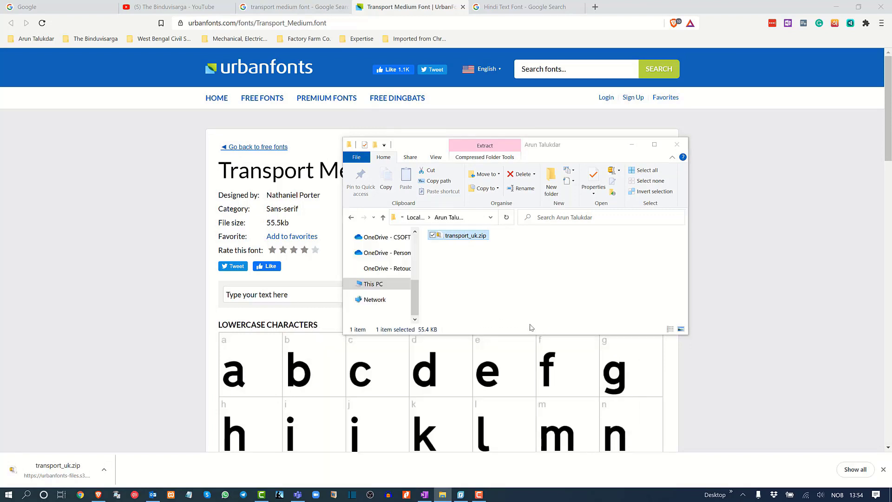
{"action": "left_click", "coordinate": [484, 145]}
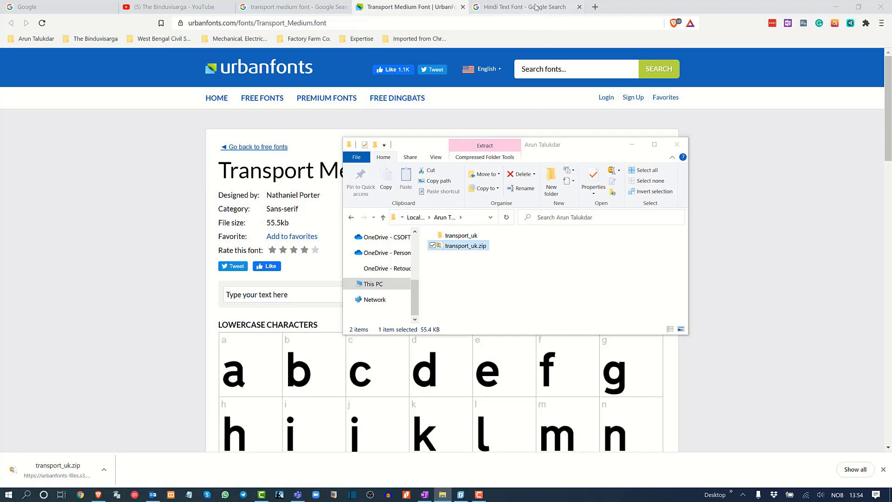
{"action": "left_click", "coordinate": [523, 7]}
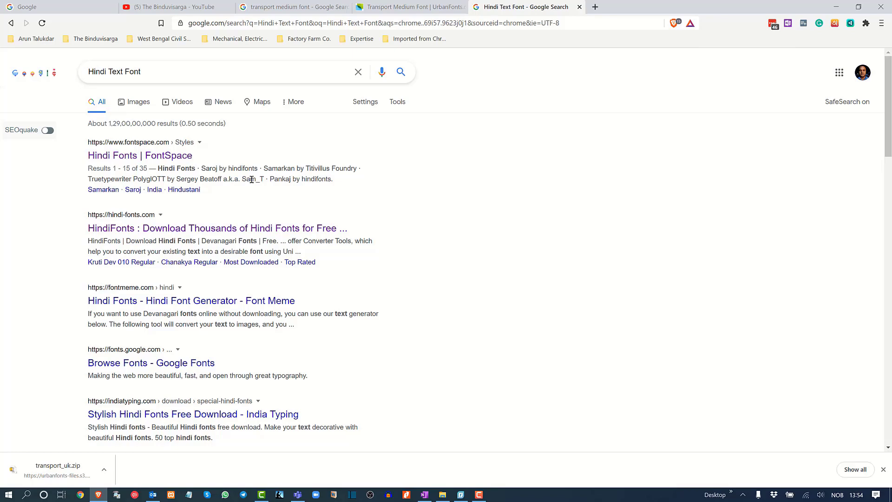
Open the HindiFonts search result in a new tab.
{"action": "scroll", "scroll_direction": "down", "scroll_amount": 3}
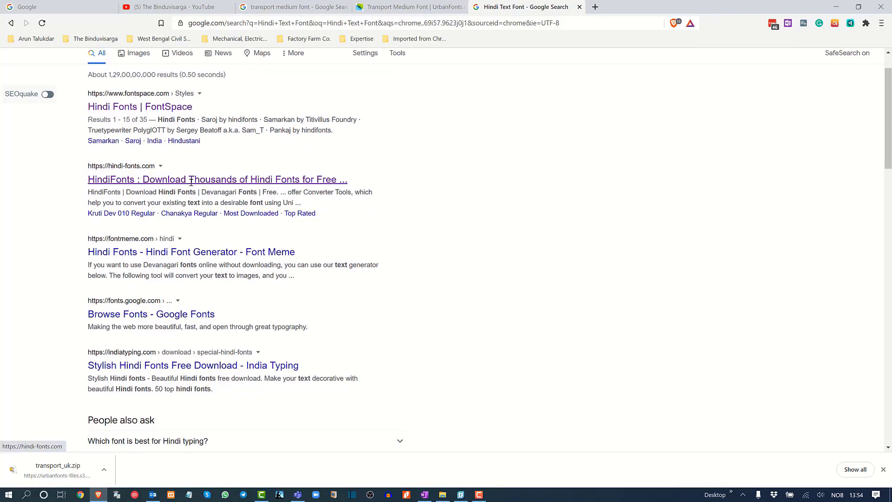
{"action": "left_click", "coordinate": [217, 179]}
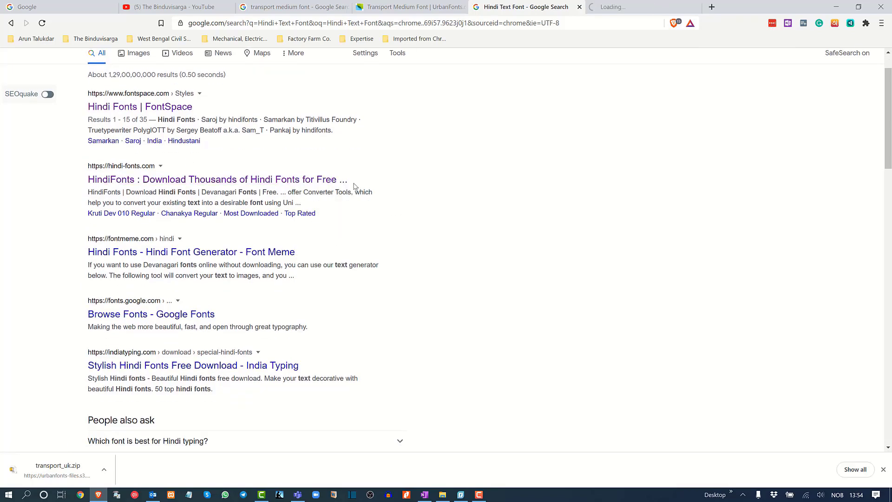
{"action": "left_click", "coordinate": [216, 179]}
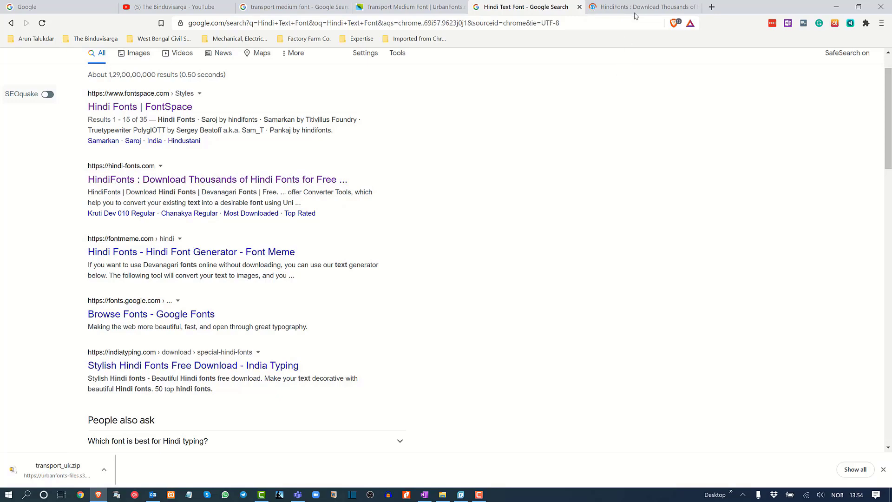
{"action": "left_click", "coordinate": [643, 7]}
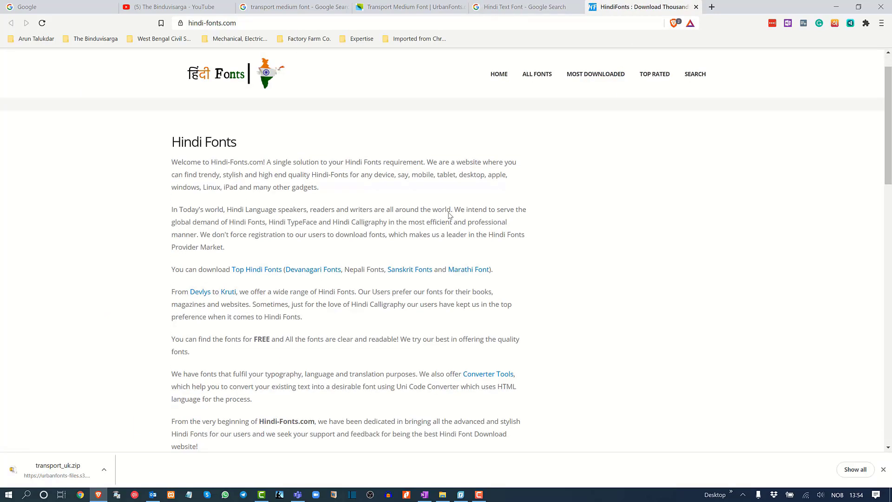
Open the Kruti Dev 010 Regular font page and start its download.
{"action": "scroll", "scroll_direction": "down", "scroll_amount": 3}
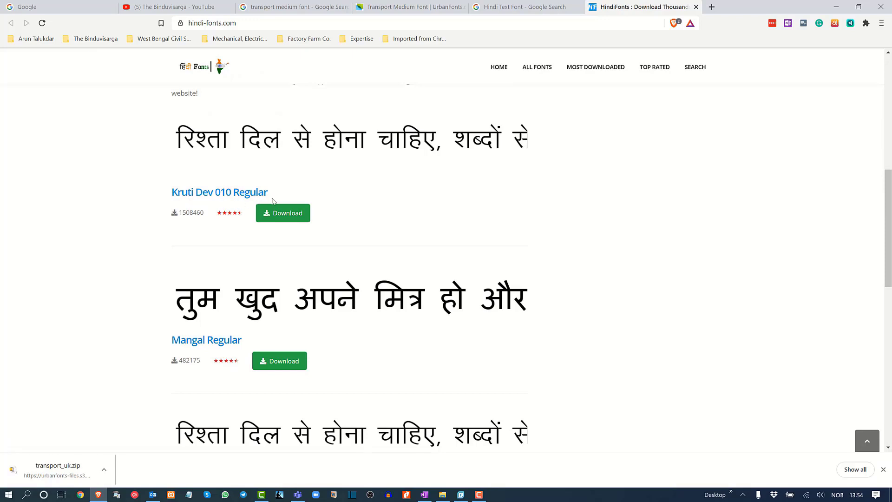
{"action": "left_click", "coordinate": [282, 212]}
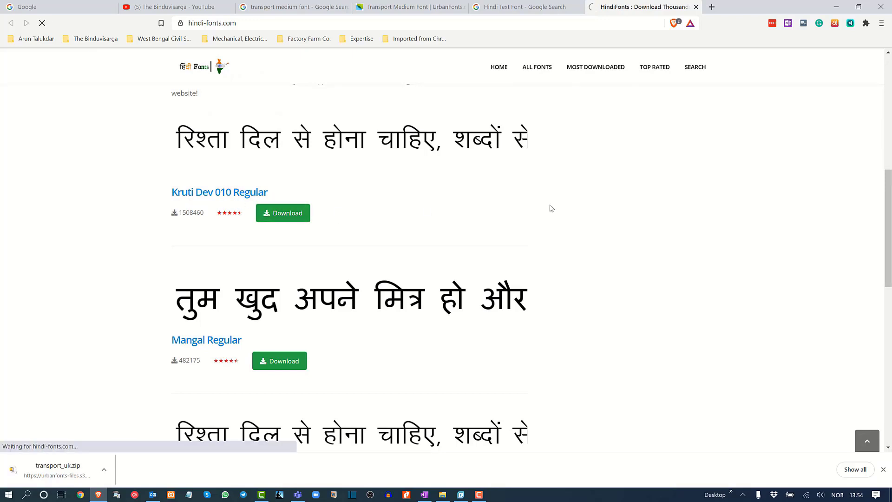
{"action": "left_click", "coordinate": [219, 192]}
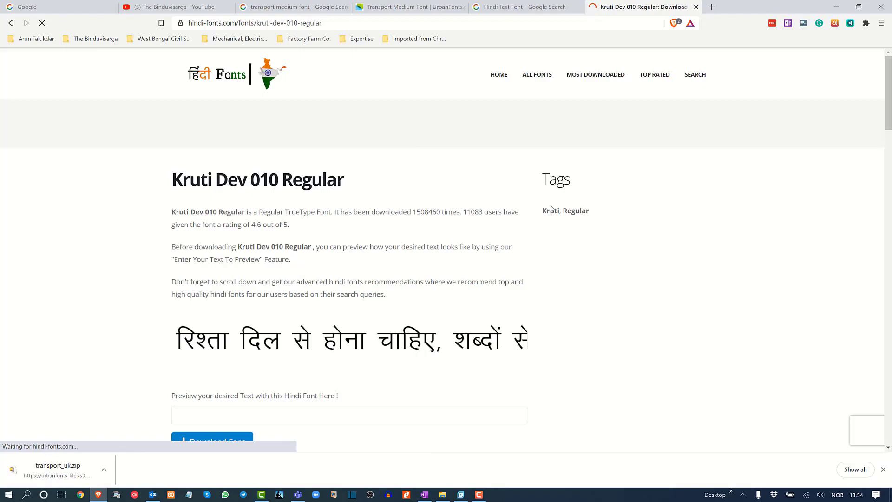
{"action": "scroll", "scroll_direction": "down", "scroll_amount": 3}
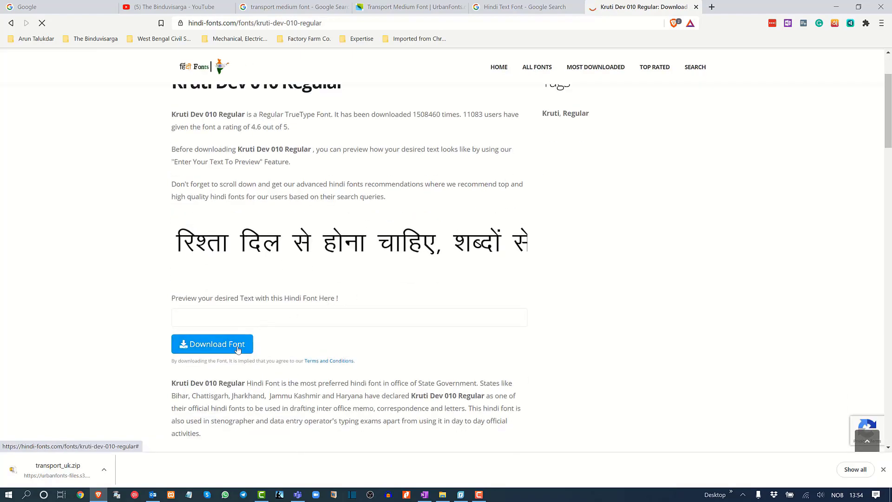
{"action": "left_click", "coordinate": [212, 344]}
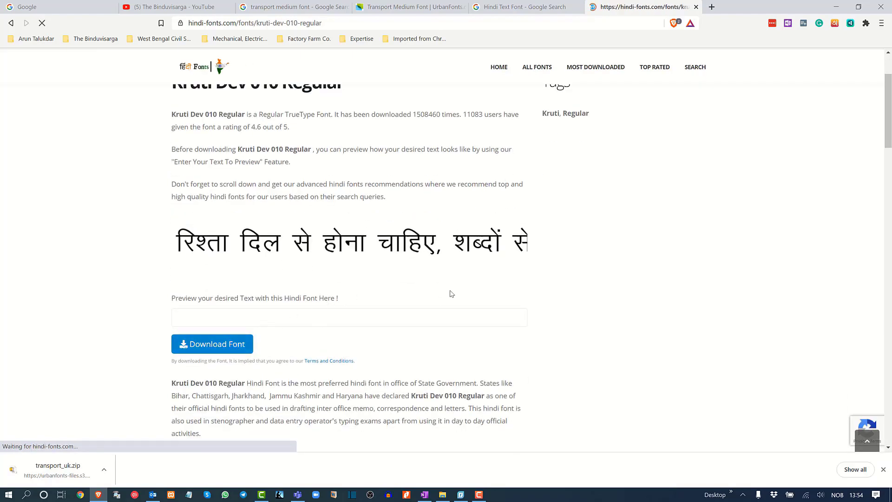
Save Kruti Dev 010 Regular.zip into the personal folder on drive D.
{"action": "left_click", "coordinate": [212, 344]}
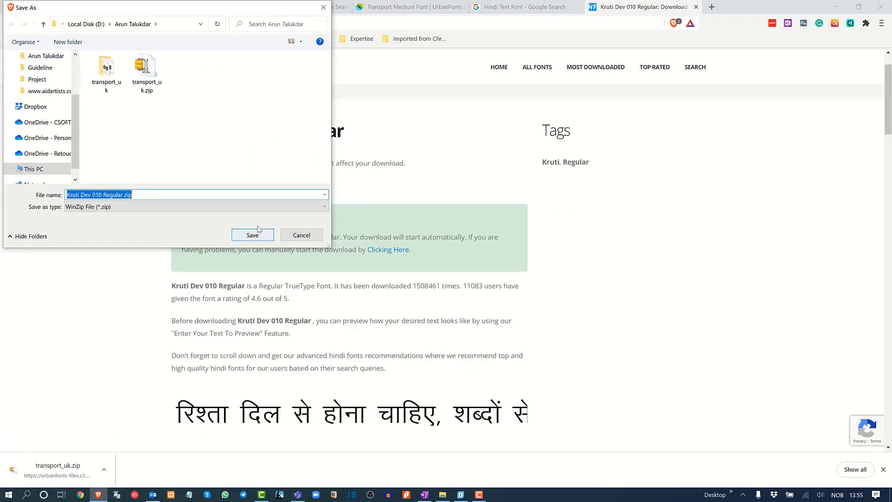
{"action": "left_click", "coordinate": [251, 235]}
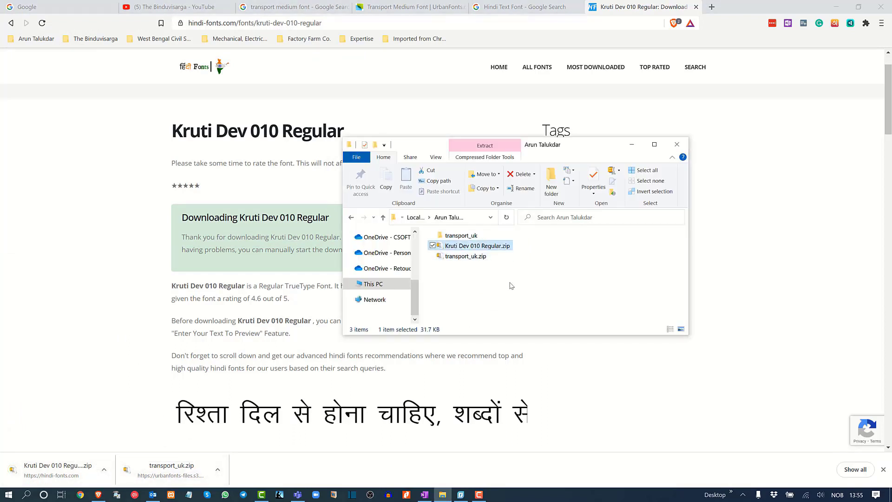
Extract Kruti Dev 010 Regular.zip, check its folder, then open the transport_uk folder.
{"action": "right_click", "coordinate": [478, 246]}
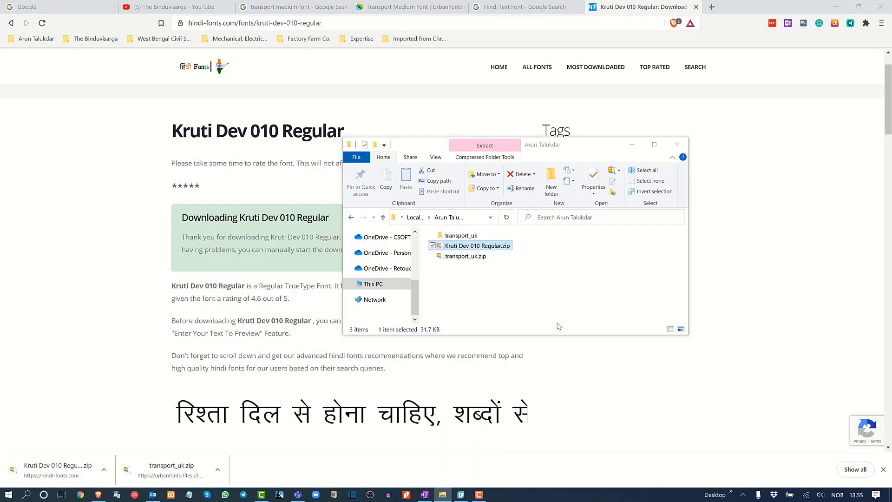
{"action": "left_click", "coordinate": [484, 145]}
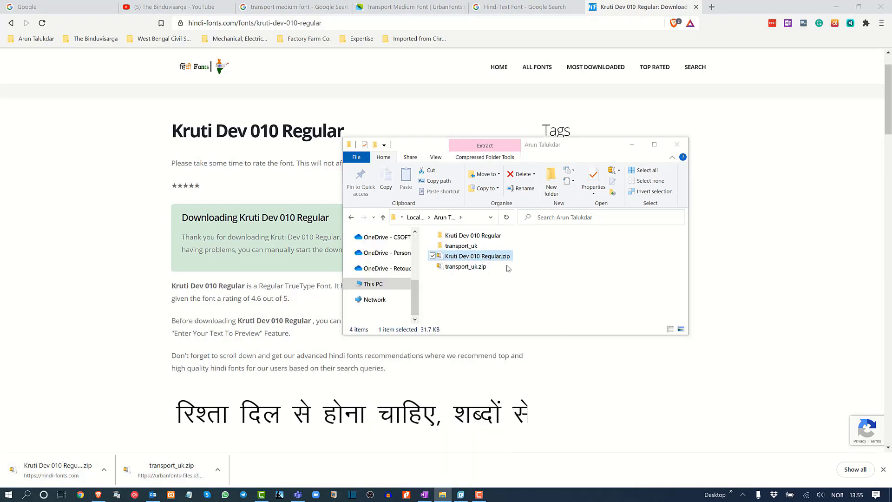
{"action": "mouse_move", "coordinate": [472, 235]}
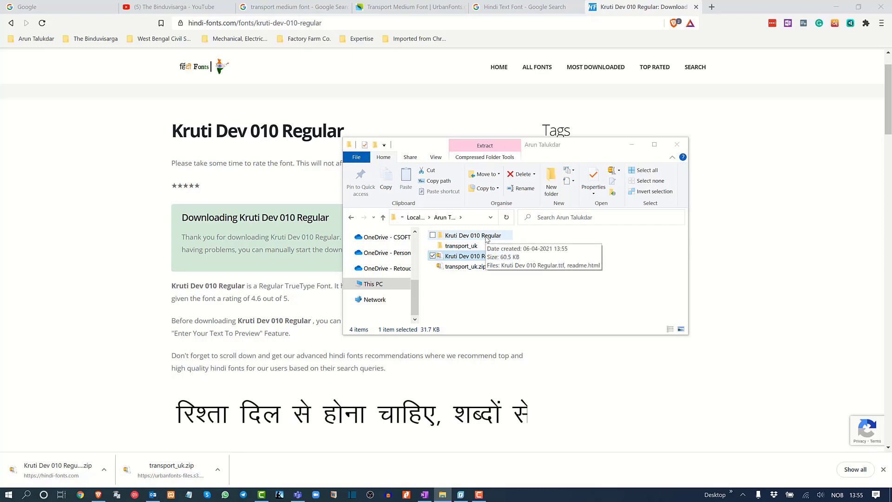
{"action": "double_click", "coordinate": [473, 235]}
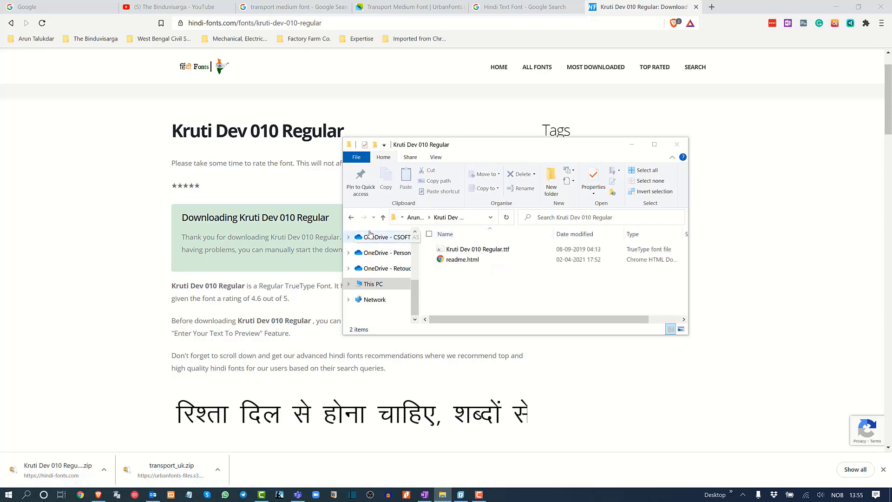
{"action": "left_click", "coordinate": [382, 217]}
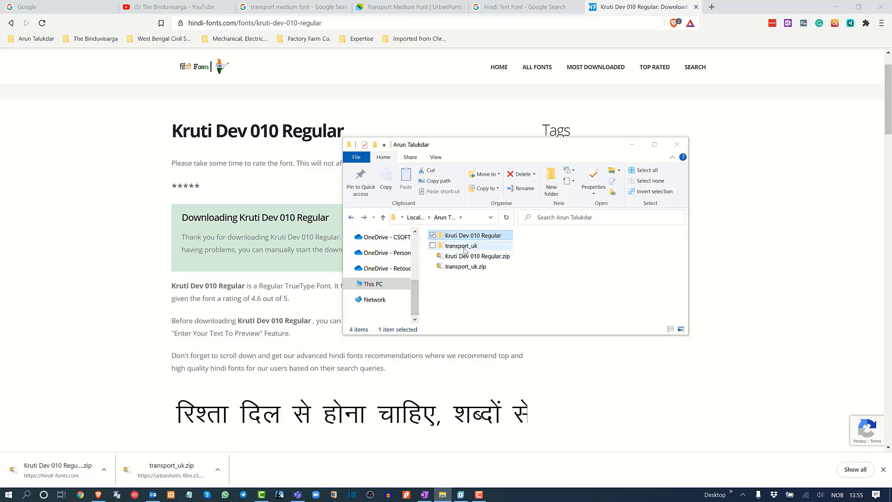
{"action": "double_click", "coordinate": [461, 245]}
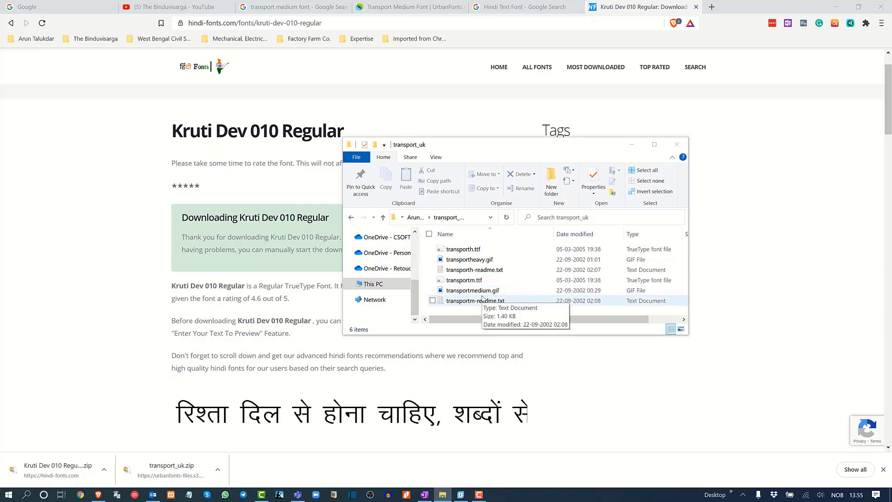
{"action": "mouse_move", "coordinate": [474, 269]}
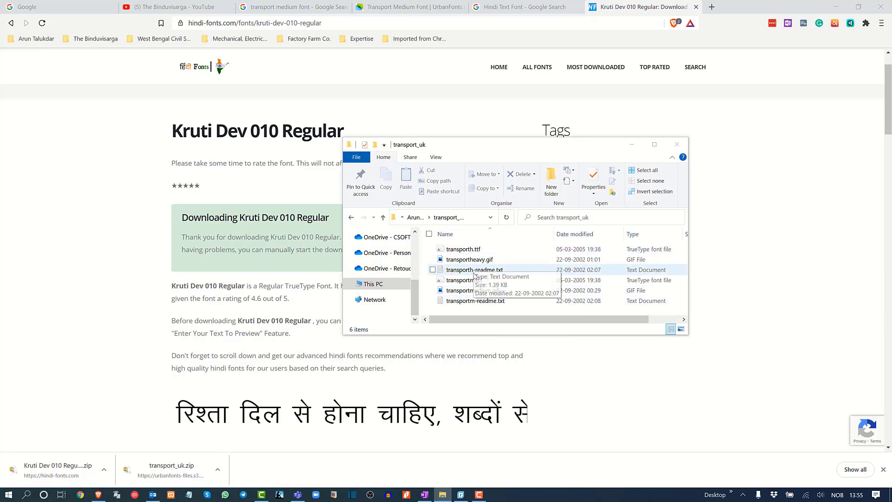
{"action": "mouse_move", "coordinate": [466, 280]}
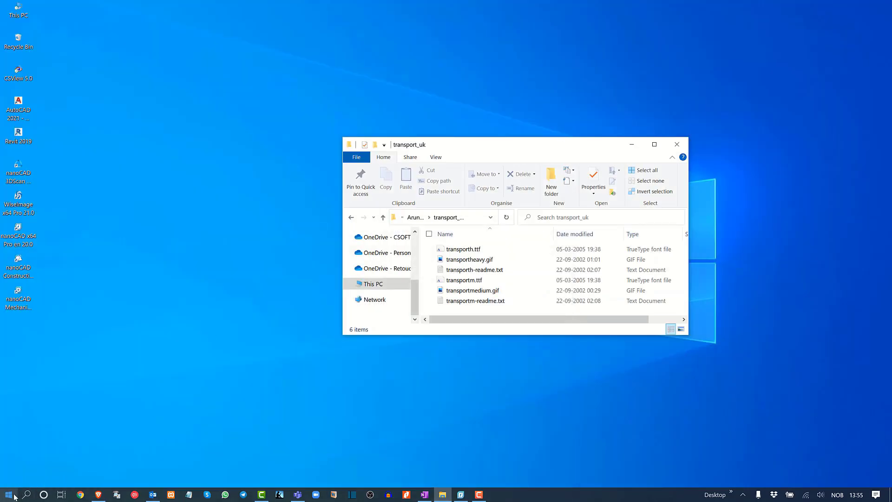
Open Control Panel from Start search and set View by to Small icons.
{"action": "left_click", "coordinate": [8, 494]}
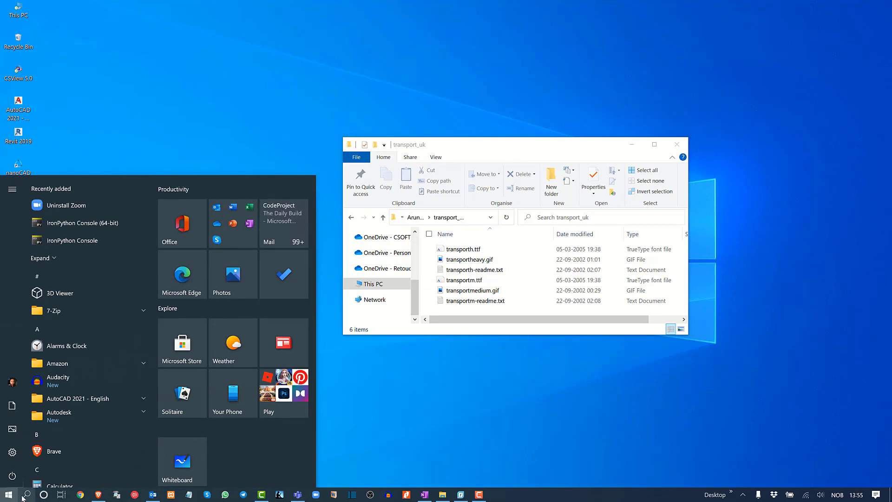
{"action": "type", "text": "control Panel"}
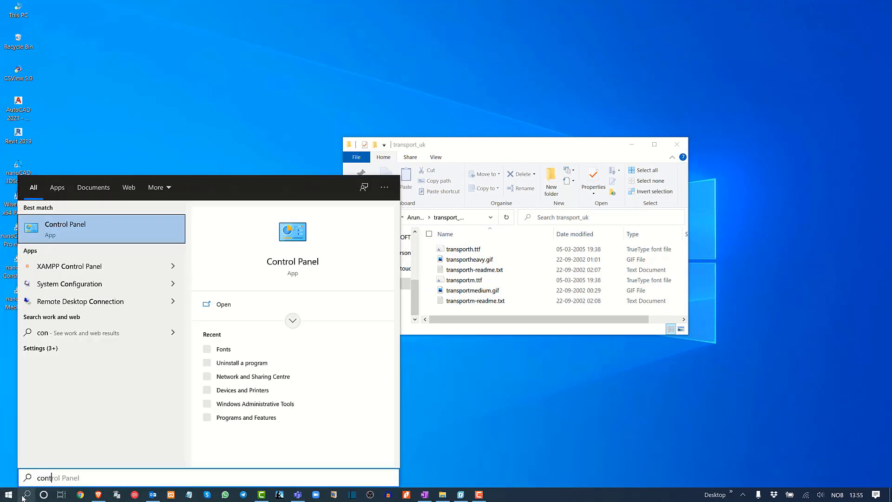
{"action": "type", "text": "trol"}
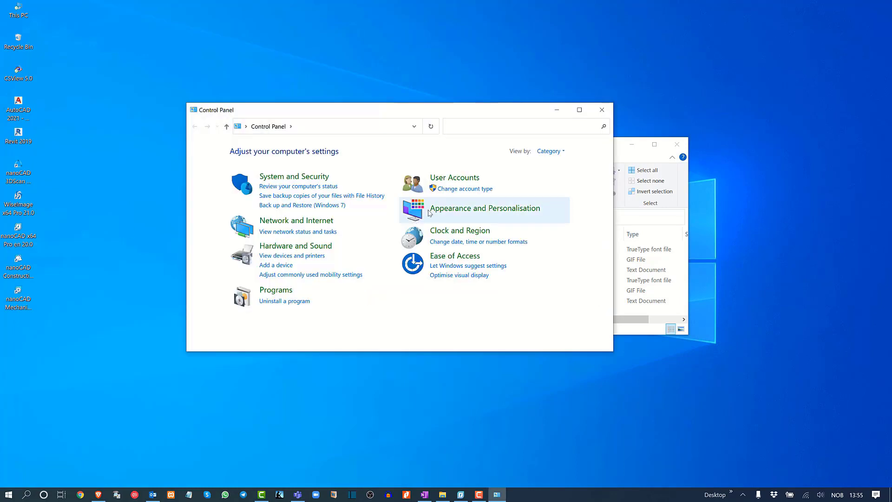
{"action": "left_click", "coordinate": [550, 150]}
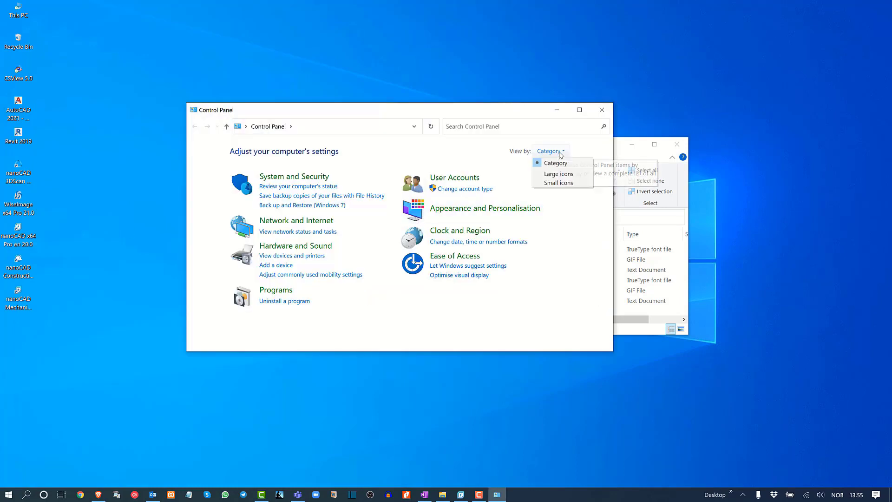
{"action": "mouse_move", "coordinate": [558, 173]}
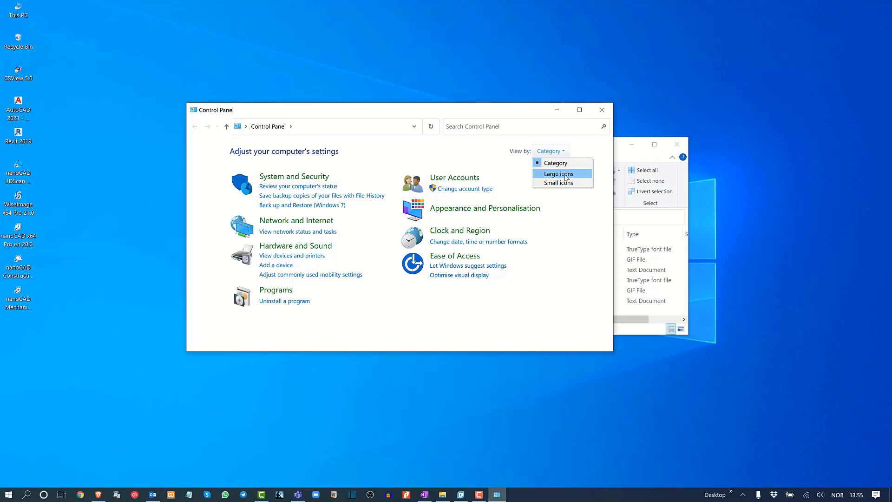
{"action": "left_click", "coordinate": [556, 183]}
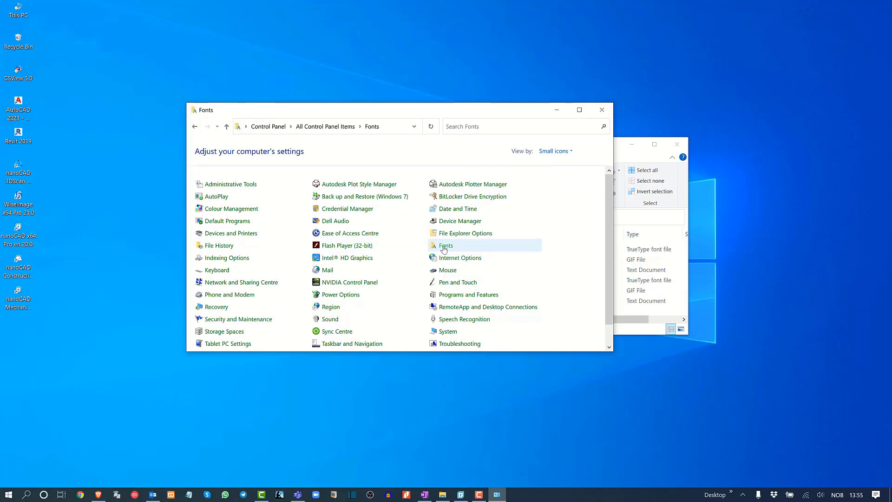
Open the Fonts collection and select transportm.ttf in the transport_uk folder.
{"action": "left_click", "coordinate": [445, 245]}
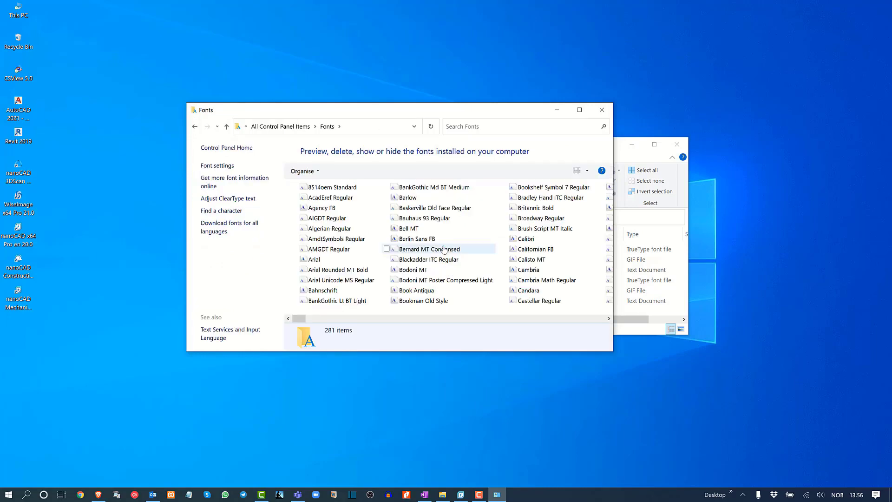
{"action": "scroll", "scroll_direction": "down", "scroll_amount": 3}
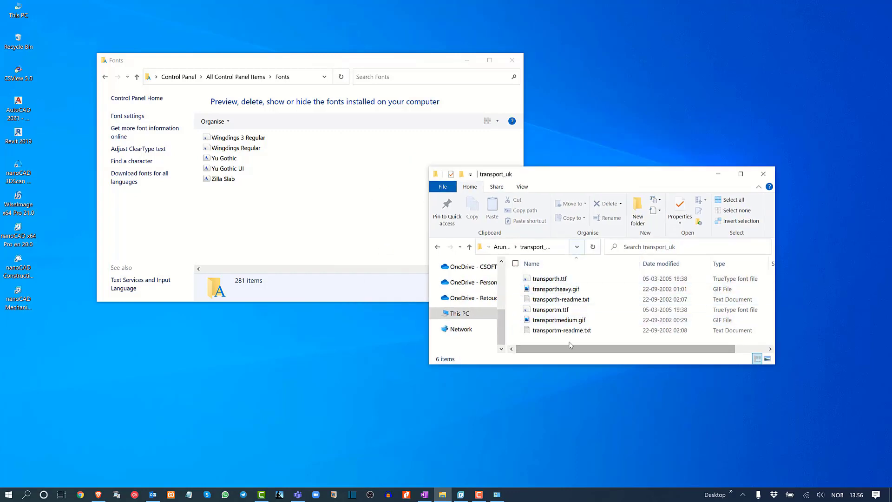
{"action": "left_click", "coordinate": [550, 309]}
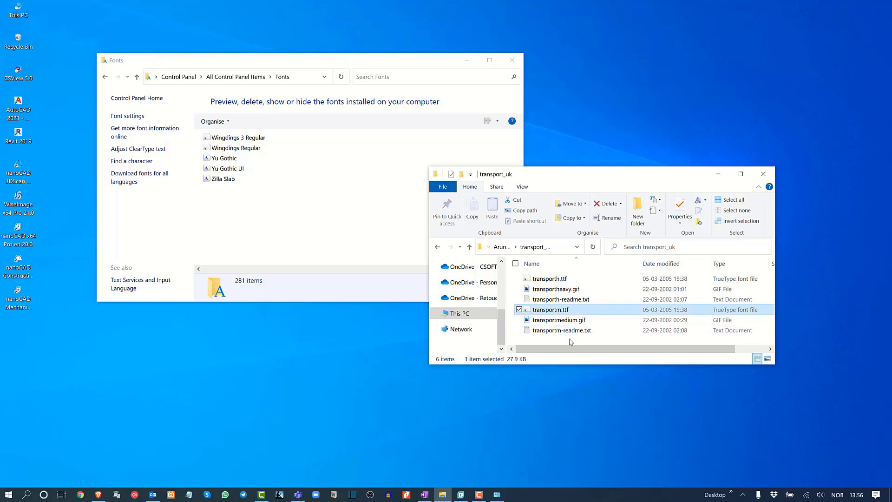
{"action": "mouse_move", "coordinate": [560, 333]}
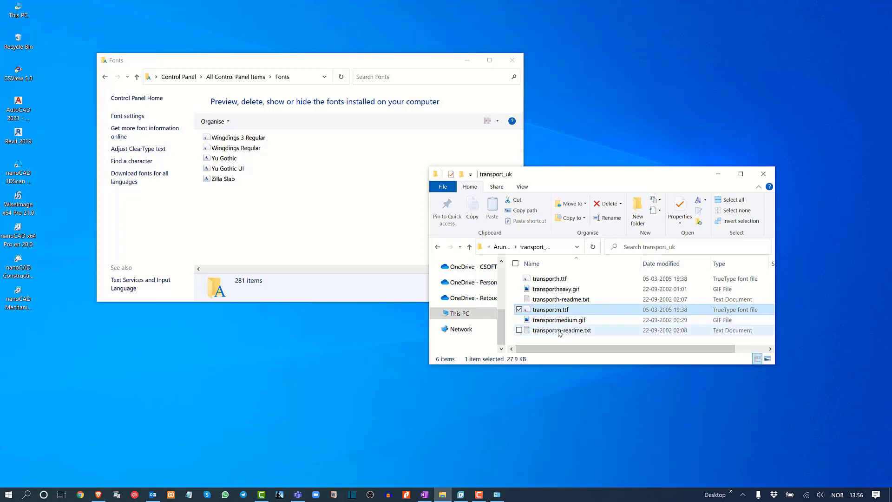
{"action": "mouse_move", "coordinate": [560, 299]}
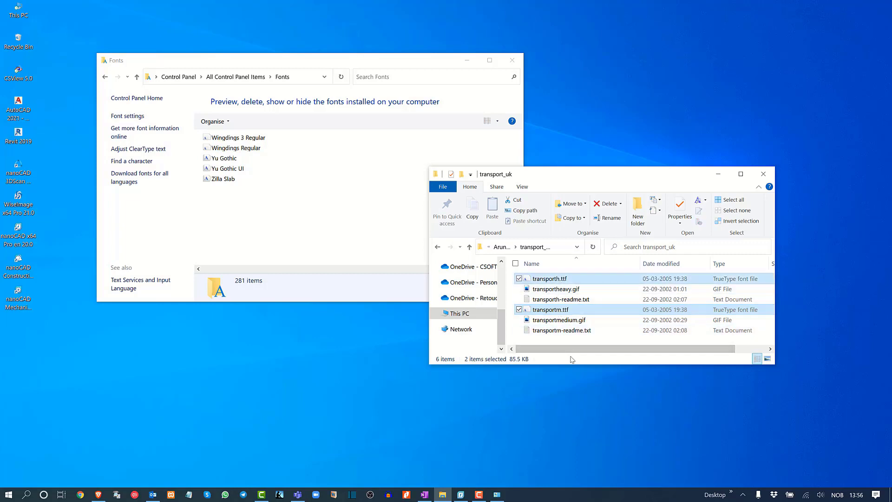
{"action": "mouse_move", "coordinate": [359, 223]}
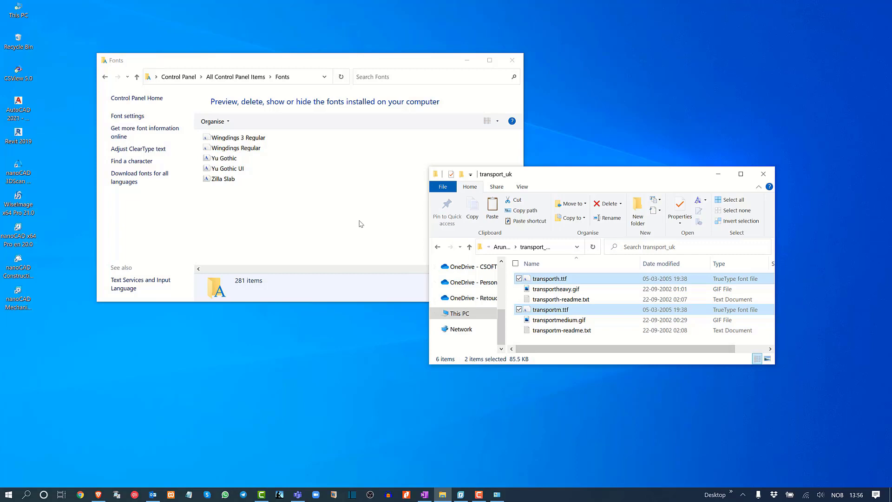
Install the copied Transport fonts into Fonts, then open the Kruti Dev 010 Regular folder.
{"action": "right_click", "coordinate": [360, 224]}
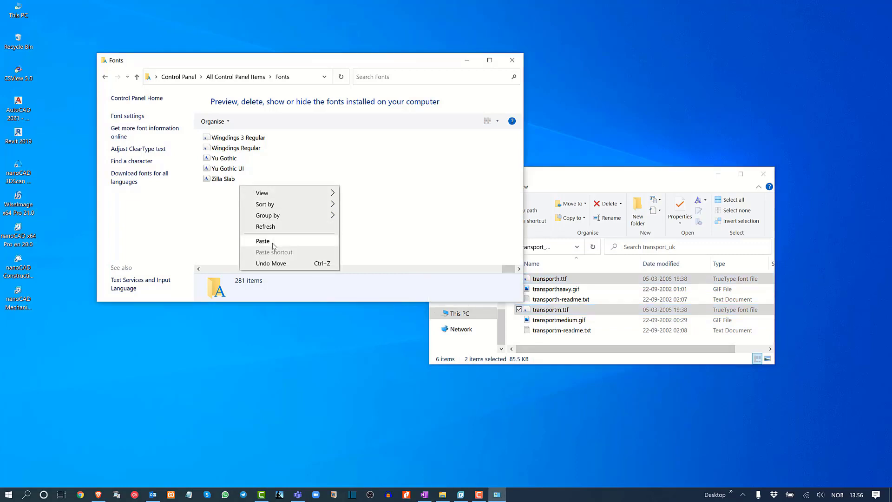
{"action": "left_click", "coordinate": [262, 240]}
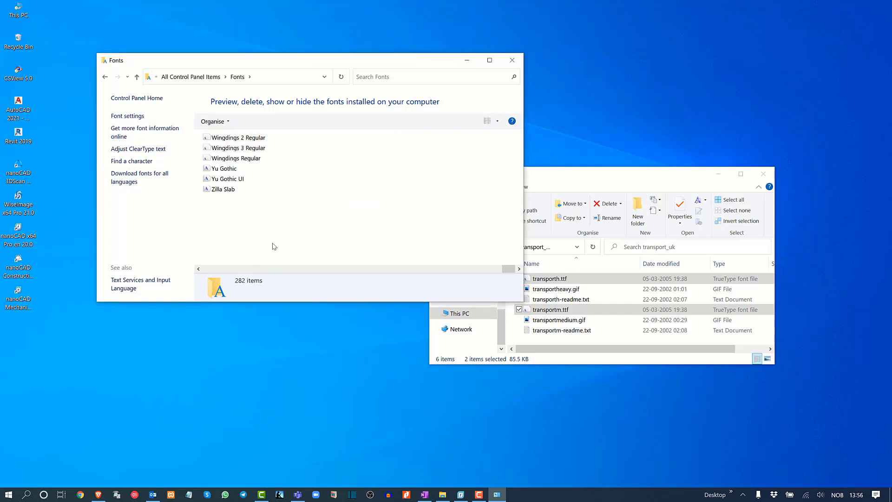
{"action": "left_click", "coordinate": [443, 187]}
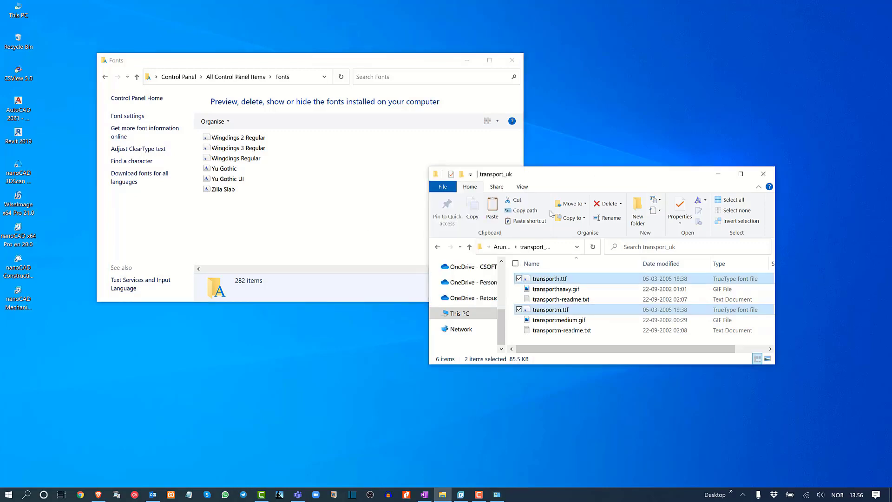
{"action": "left_click", "coordinate": [469, 246]}
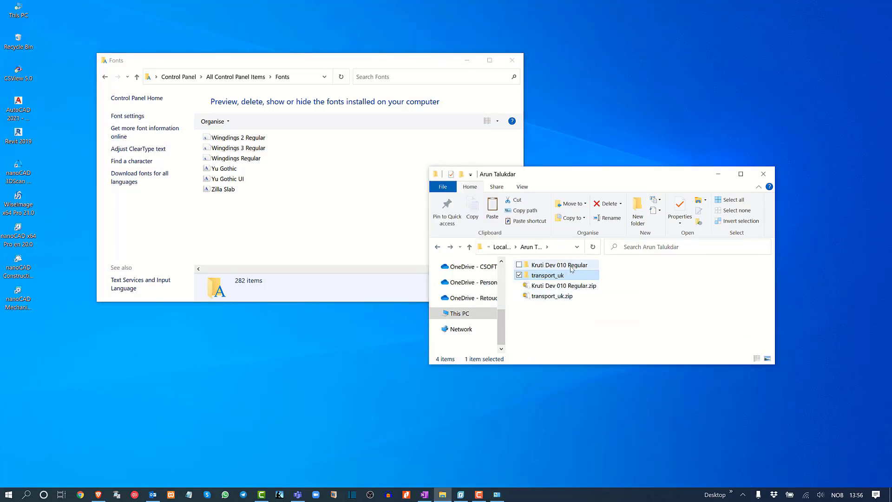
{"action": "double_click", "coordinate": [560, 264]}
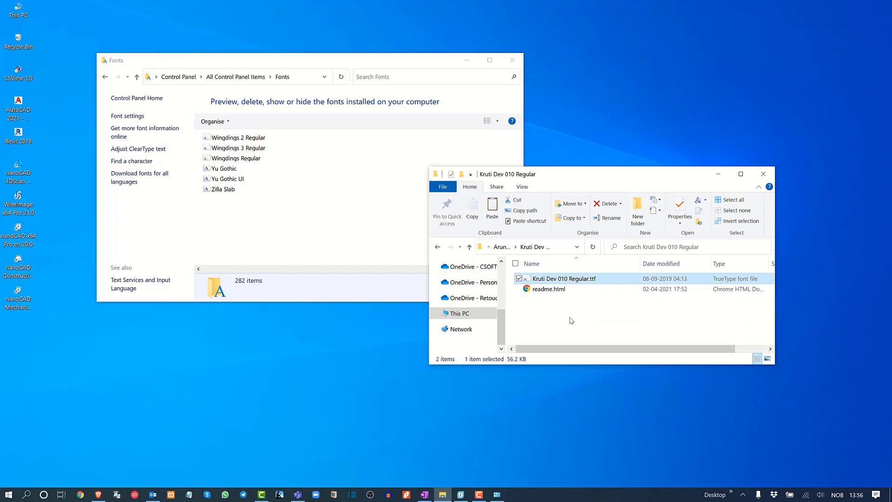
{"action": "mouse_move", "coordinate": [369, 182]}
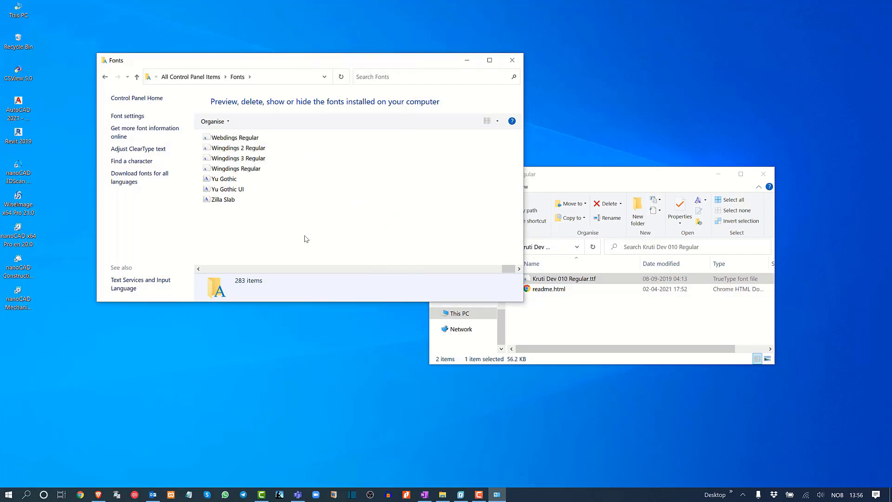
Browse the installed fonts to confirm Kruti Dev 010 Regular and Transport, then close the window.
{"action": "left_click", "coordinate": [236, 168]}
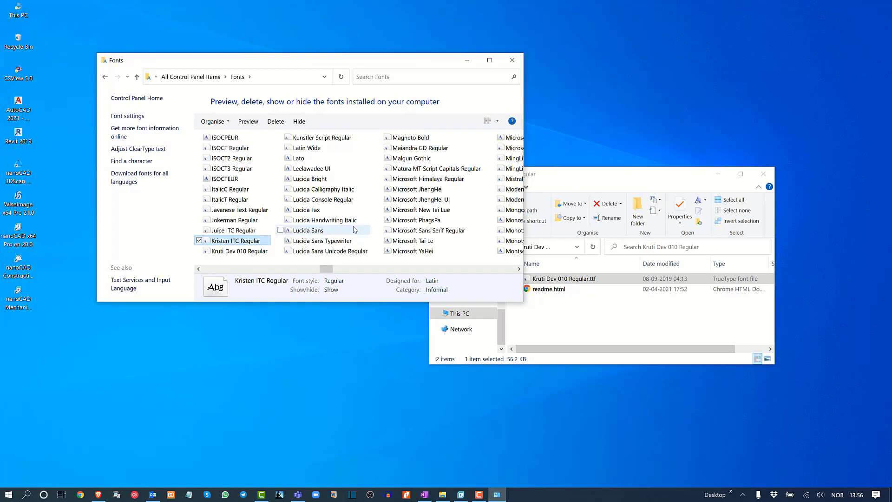
{"action": "left_click", "coordinate": [318, 137]}
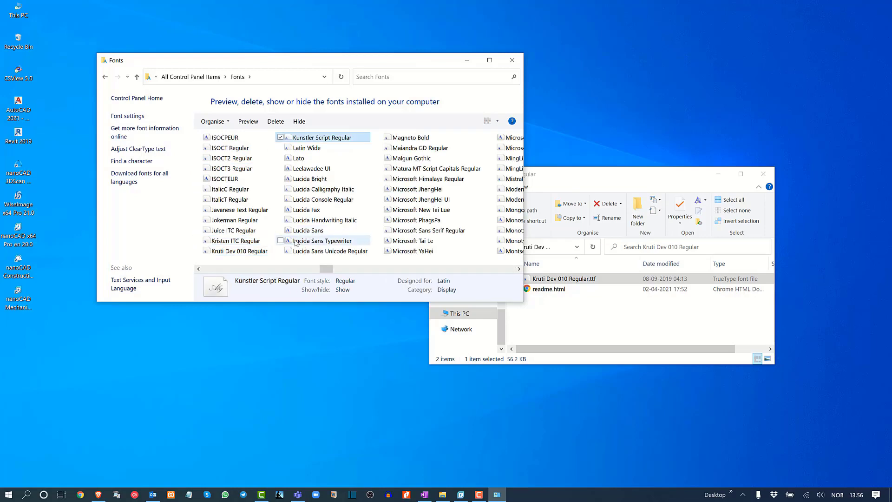
{"action": "left_click", "coordinate": [239, 251]}
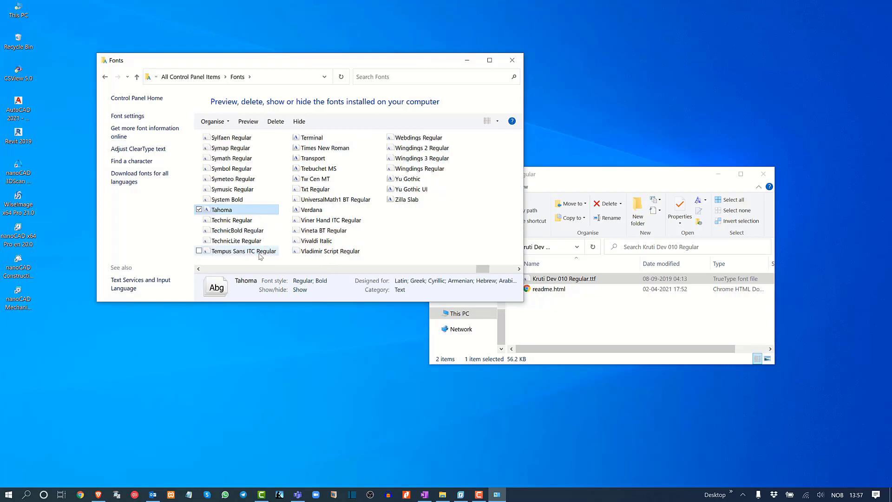
{"action": "left_click", "coordinate": [312, 137]}
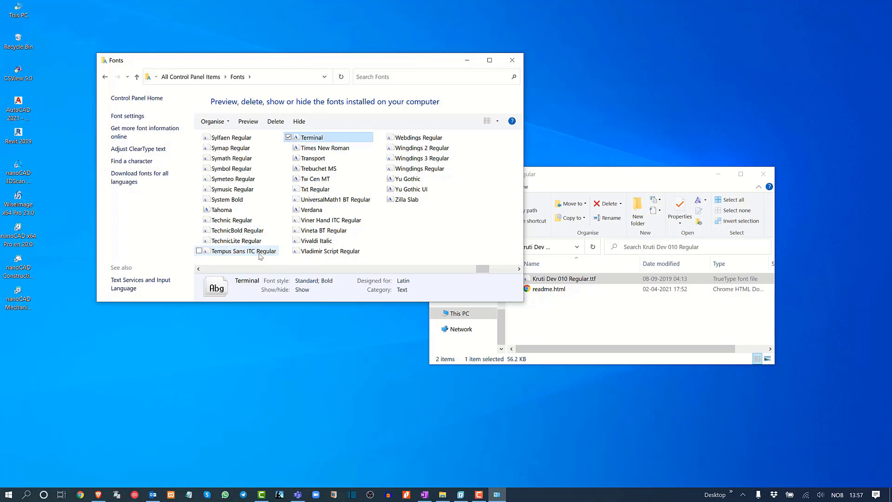
{"action": "left_click", "coordinate": [320, 168]}
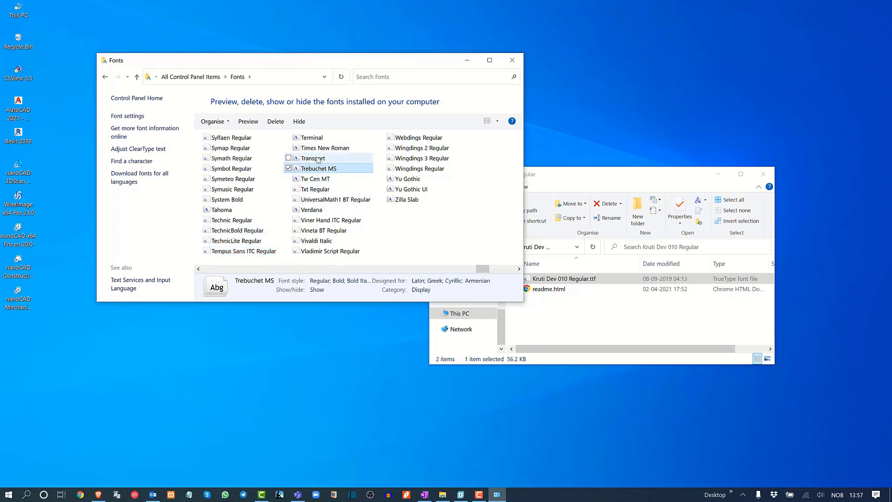
{"action": "left_click", "coordinate": [312, 158]}
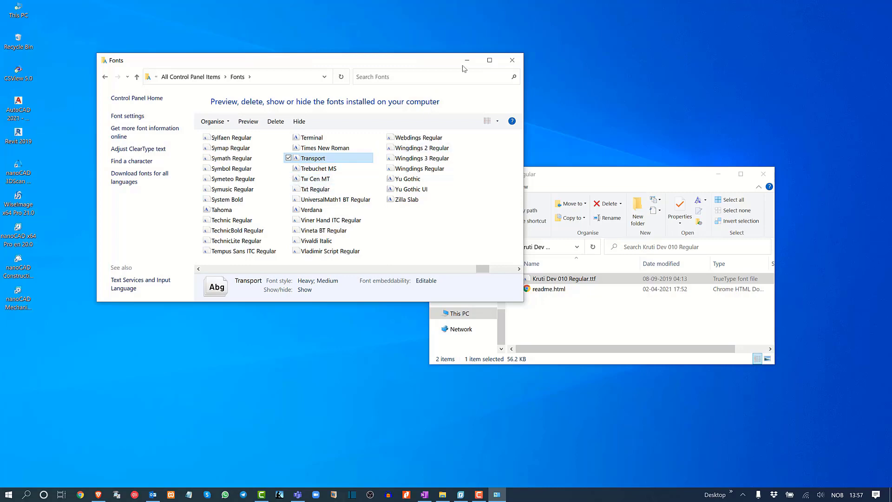
{"action": "left_click", "coordinate": [511, 60]}
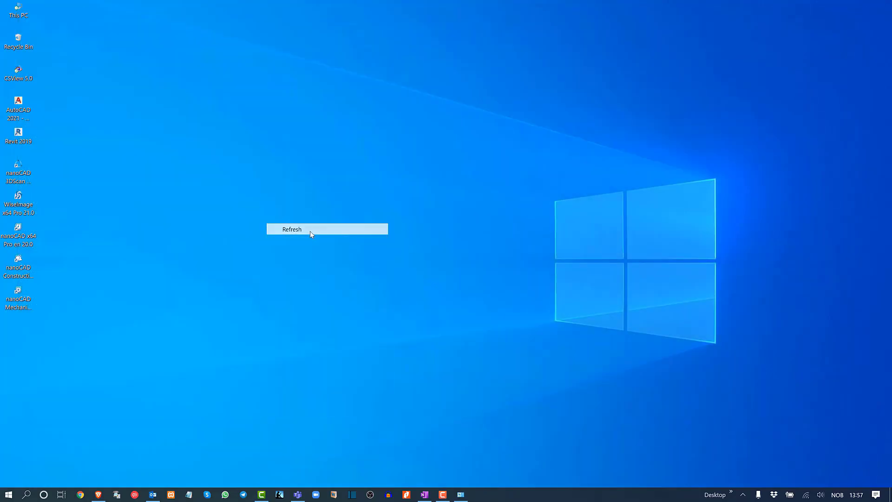
Refresh the desktop, then search for and launch nanoCAD x64 Pro.
{"action": "left_click", "coordinate": [292, 229]}
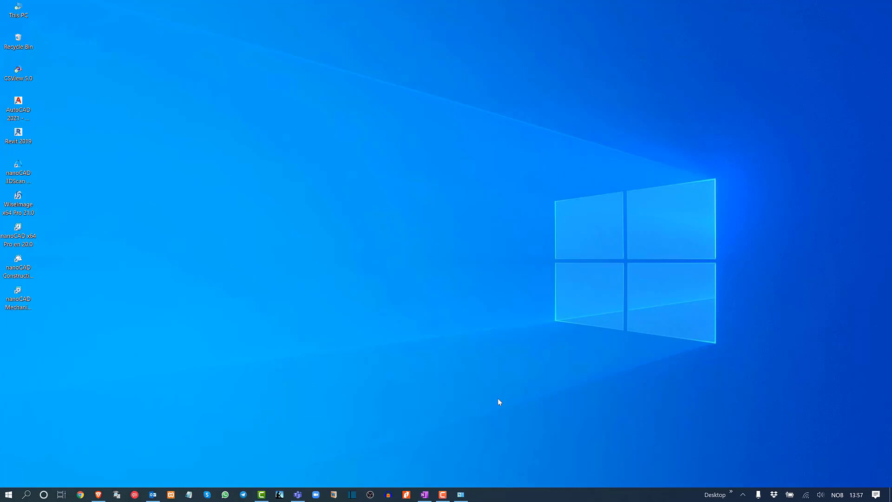
{"action": "mouse_move", "coordinate": [206, 384]}
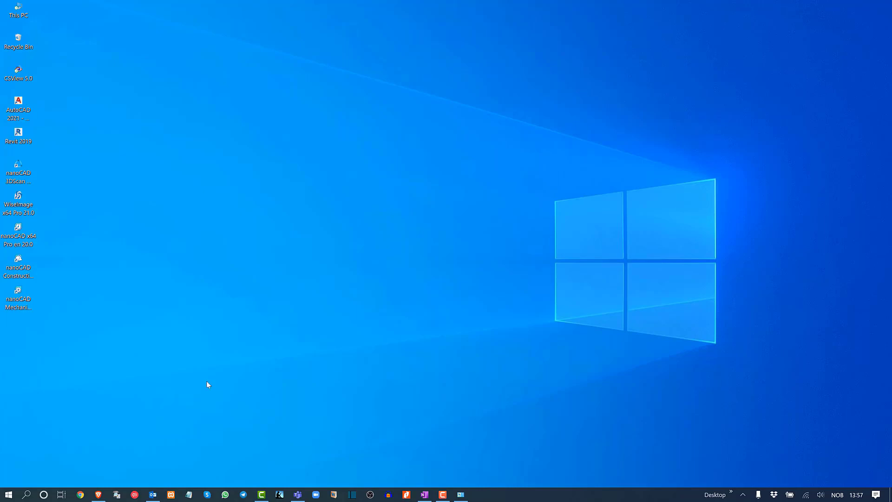
{"action": "mouse_move", "coordinate": [99, 386]}
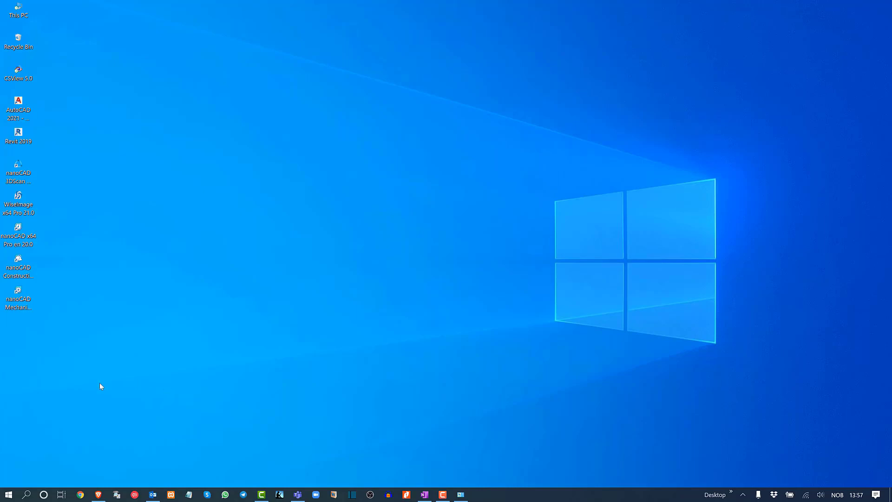
{"action": "mouse_move", "coordinate": [41, 446]}
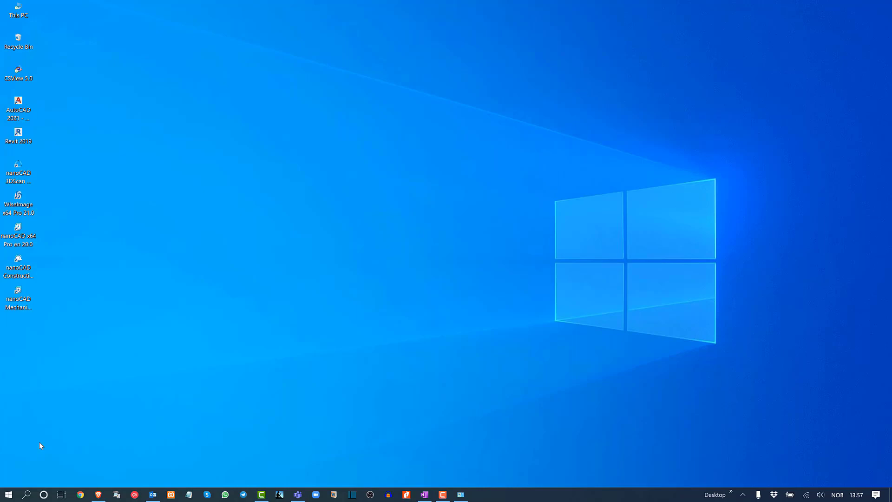
{"action": "left_click", "coordinate": [26, 493]}
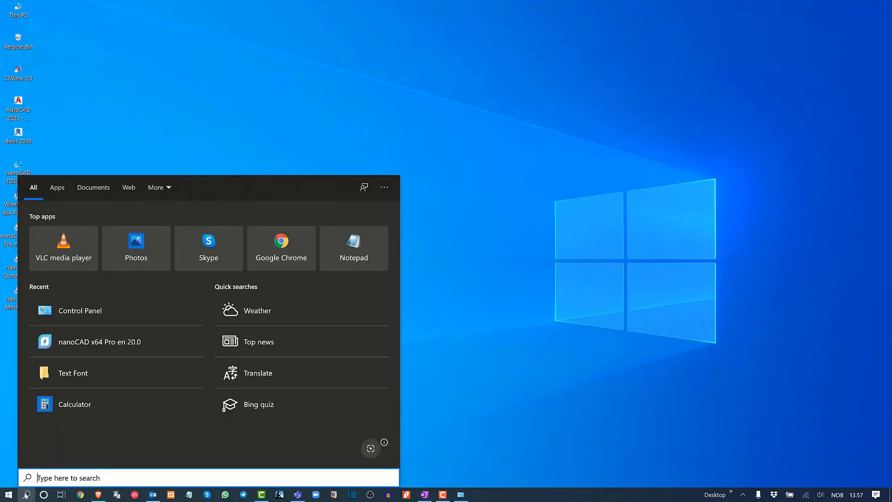
{"action": "type", "text": "nan"}
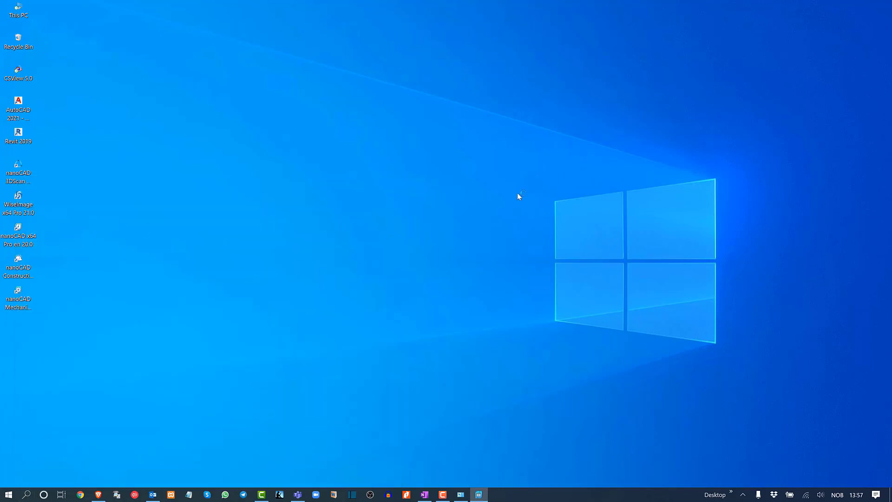
{"action": "double_click", "coordinate": [18, 240]}
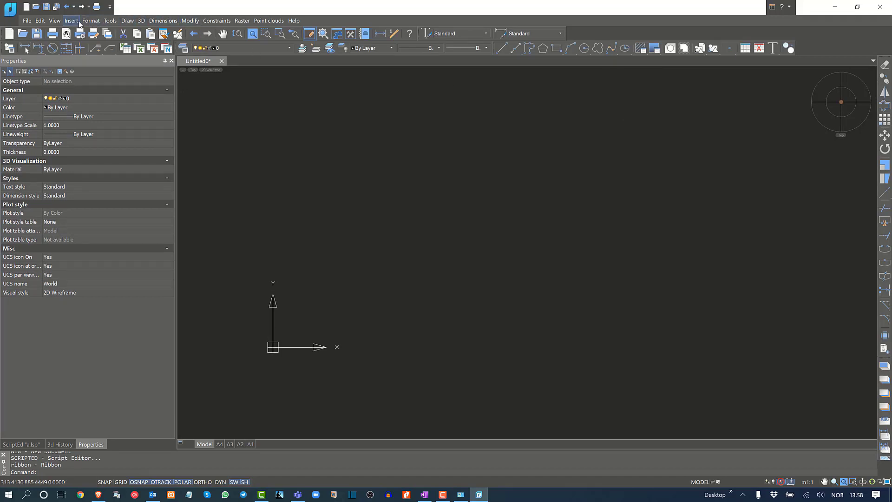
Inspect the Standard text style's font list and variant to confirm Kruti Dev 010, then close.
{"action": "left_click", "coordinate": [91, 20]}
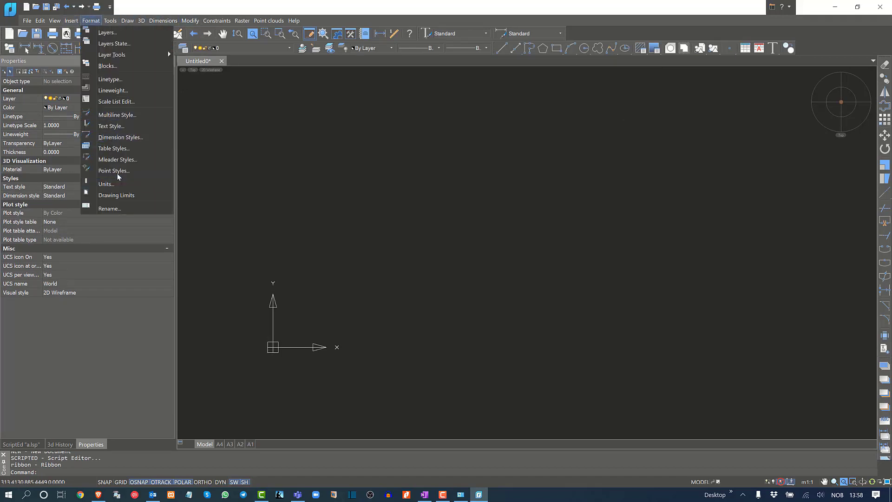
{"action": "mouse_move", "coordinate": [111, 126]}
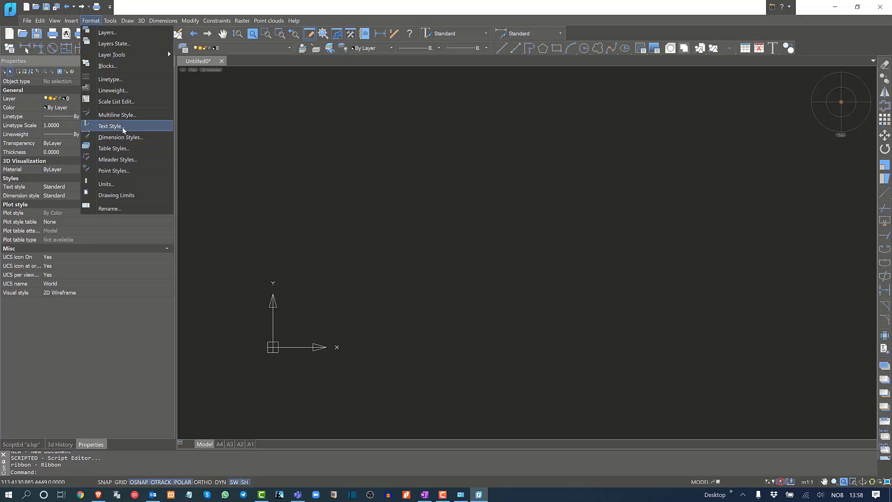
{"action": "left_click", "coordinate": [109, 126]}
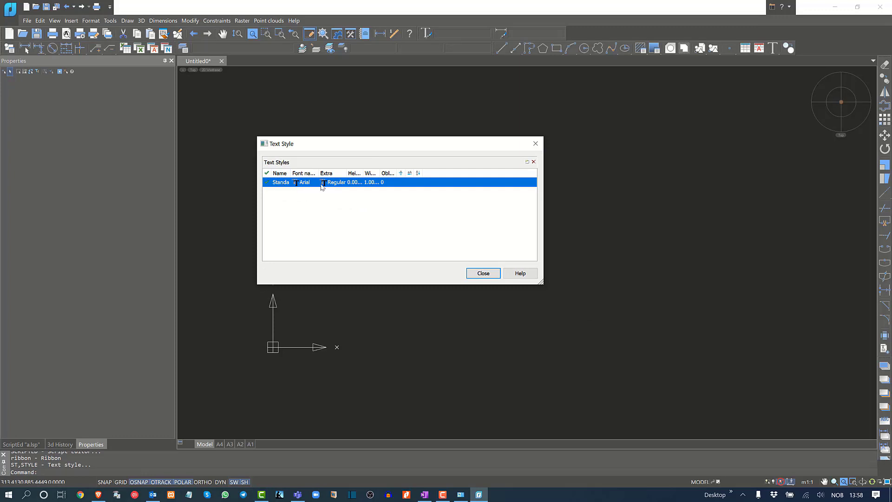
{"action": "double_click", "coordinate": [279, 183]}
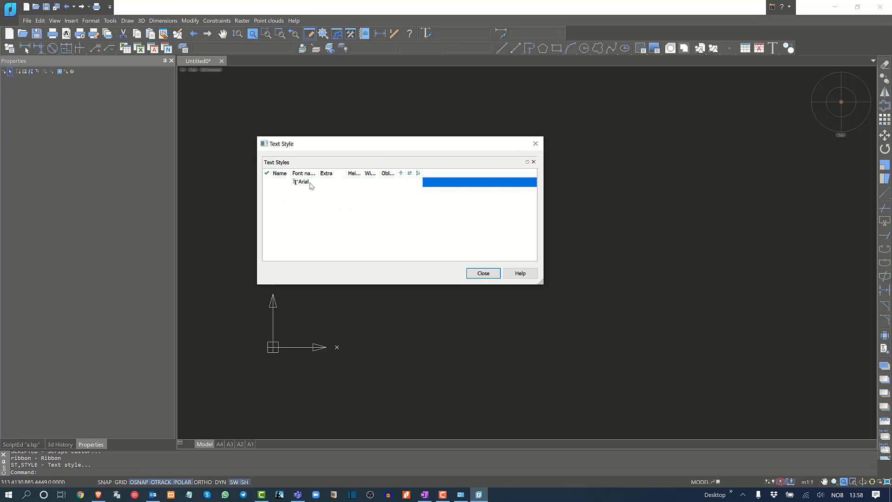
{"action": "left_click", "coordinate": [313, 182]}
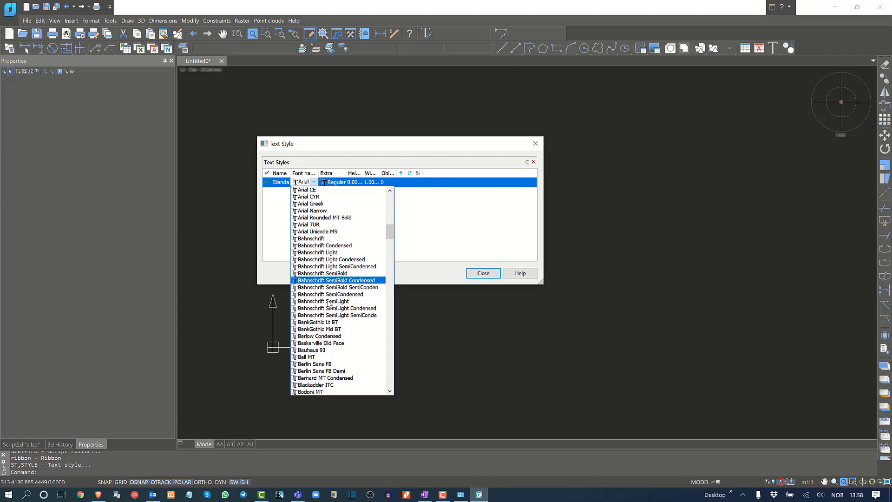
{"action": "scroll", "scroll_direction": "down", "scroll_amount": 3}
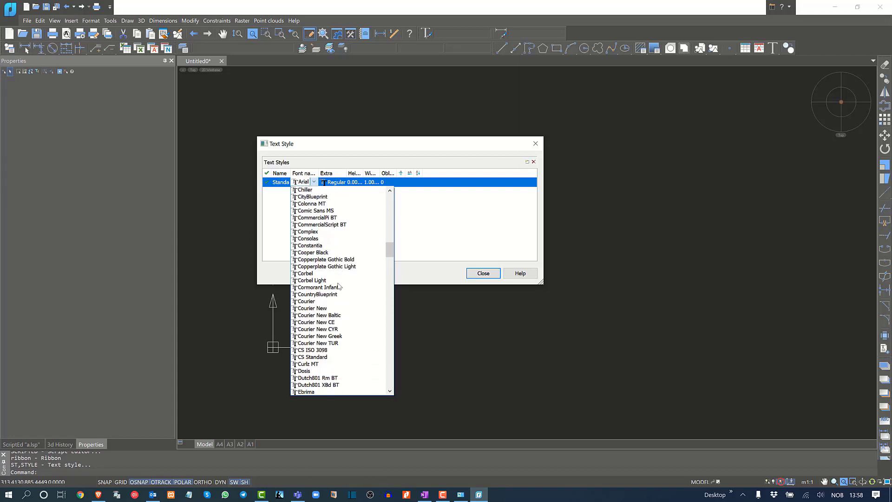
{"action": "scroll", "scroll_direction": "down", "scroll_amount": 3}
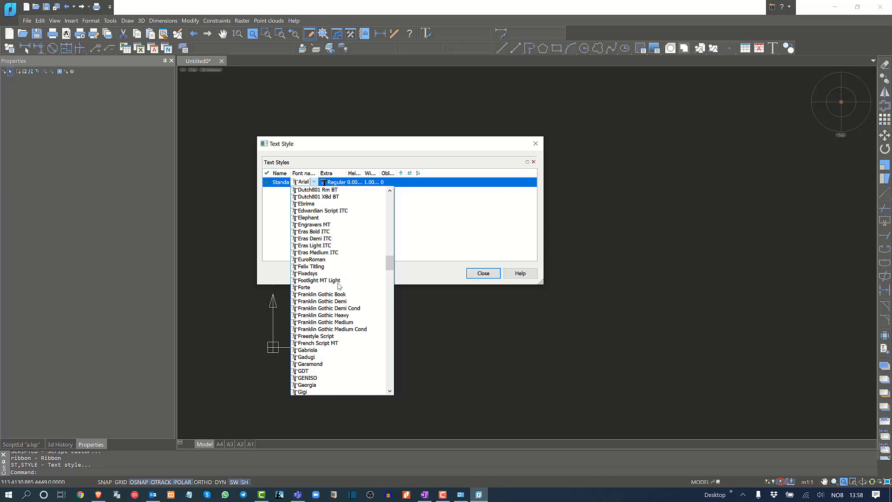
{"action": "scroll", "scroll_direction": "down", "scroll_amount": 3}
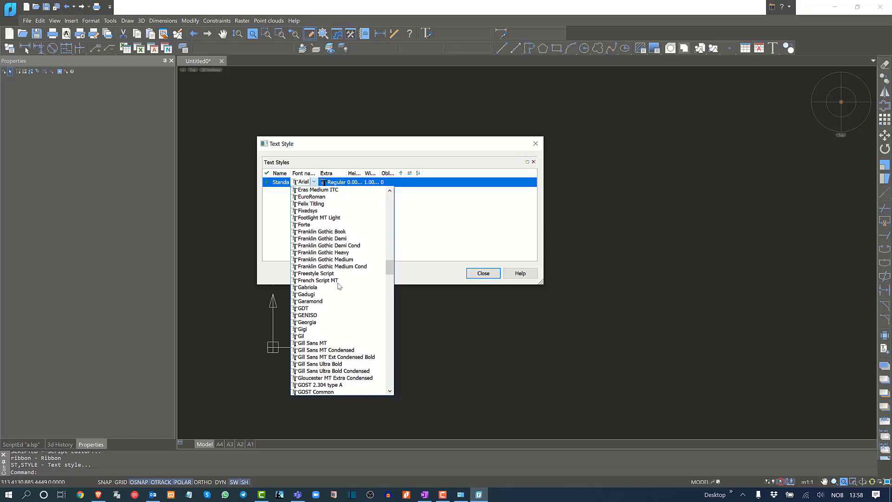
{"action": "left_click", "coordinate": [314, 280]}
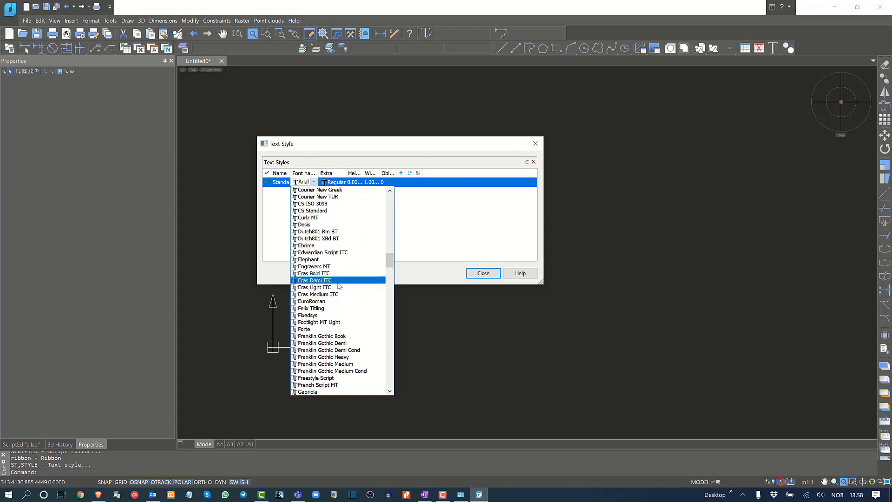
{"action": "scroll", "scroll_direction": "down", "scroll_amount": 3}
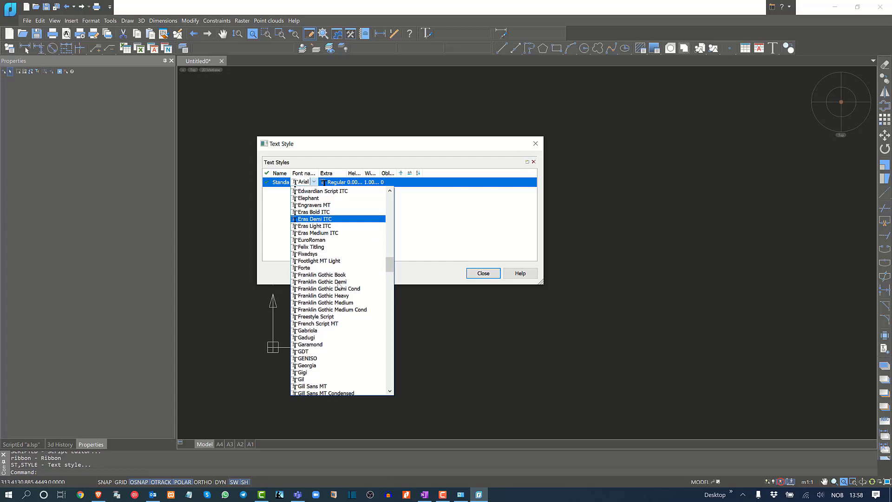
{"action": "scroll", "scroll_direction": "down", "scroll_amount": 3}
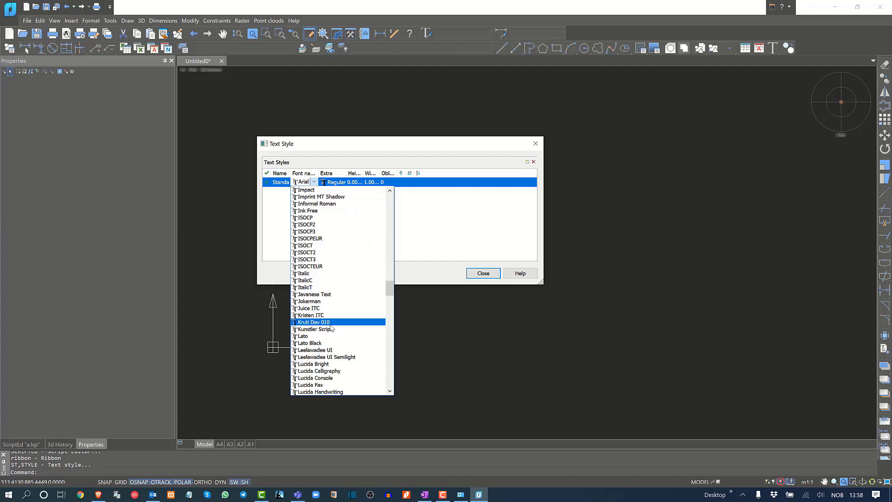
{"action": "left_click", "coordinate": [312, 322]}
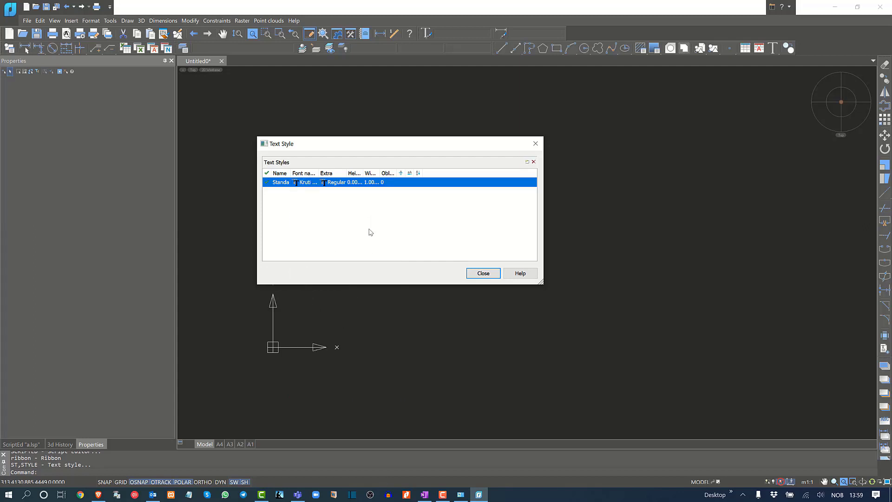
{"action": "left_click", "coordinate": [335, 182]}
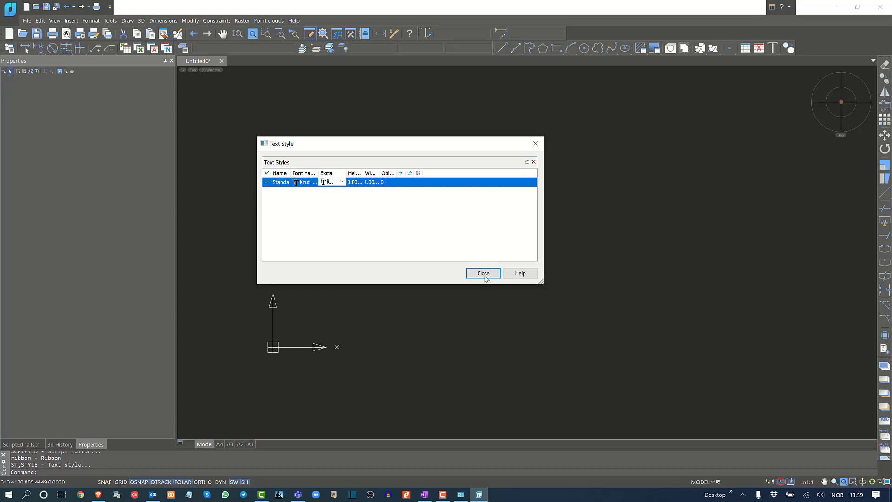
{"action": "left_click", "coordinate": [482, 273]}
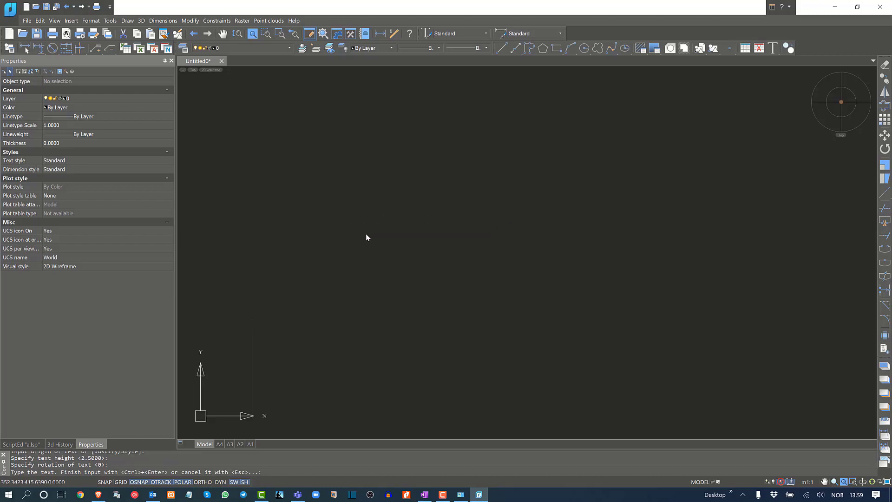
{"action": "mouse_move", "coordinate": [435, 314]}
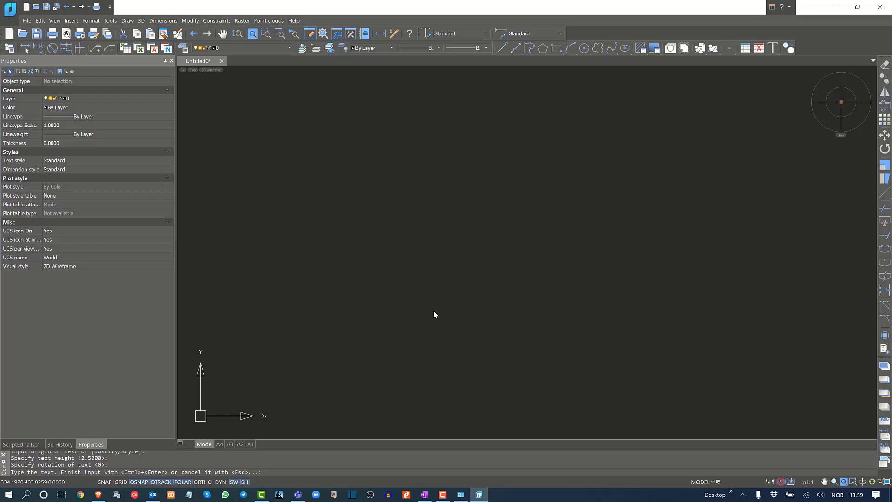
Enter the Hindi text रकहंकरहरीकहकीह as one line of text.
{"action": "type", "text": "रकहकरह"}
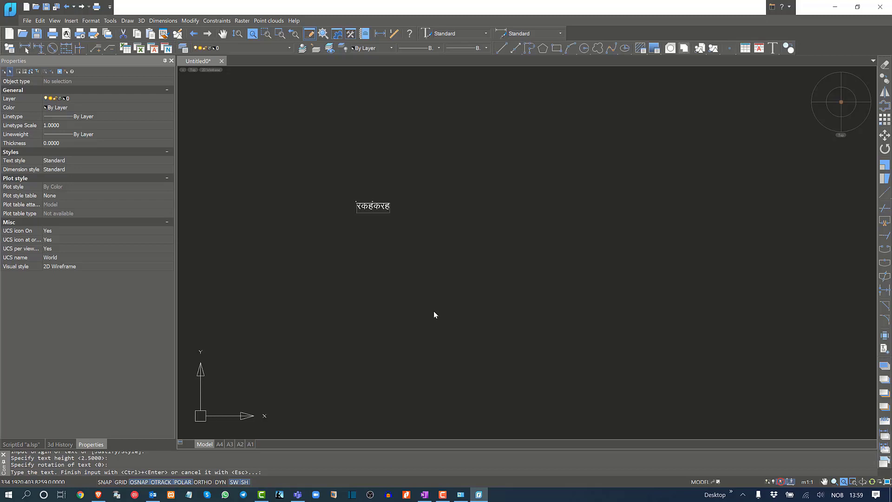
{"action": "mouse_move", "coordinate": [391, 210]}
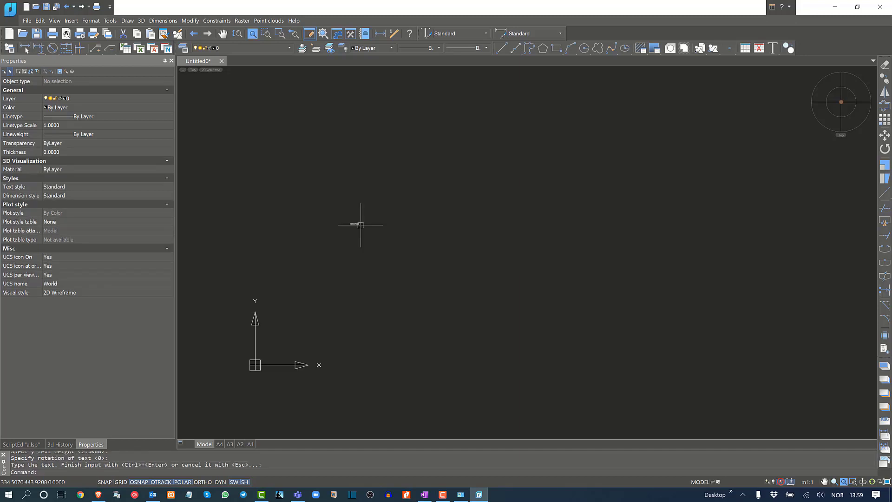
{"action": "type", "text": "हंकरहरीकहकीह"}
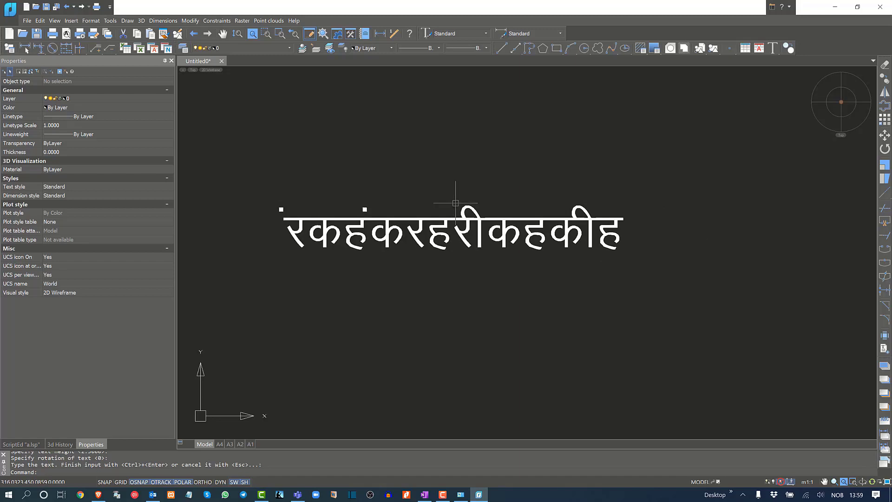
{"action": "mouse_move", "coordinate": [337, 257]}
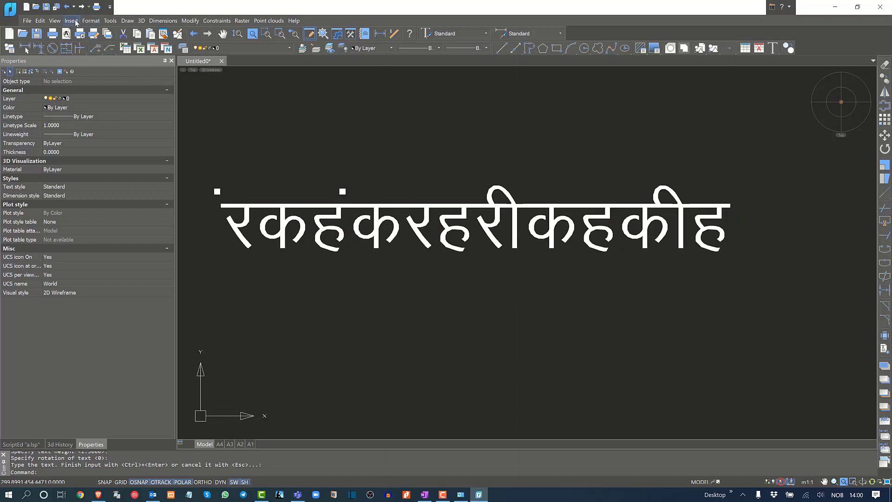
Set the Standard text style font to Transport with the Medium variant and close.
{"action": "left_click", "coordinate": [91, 20]}
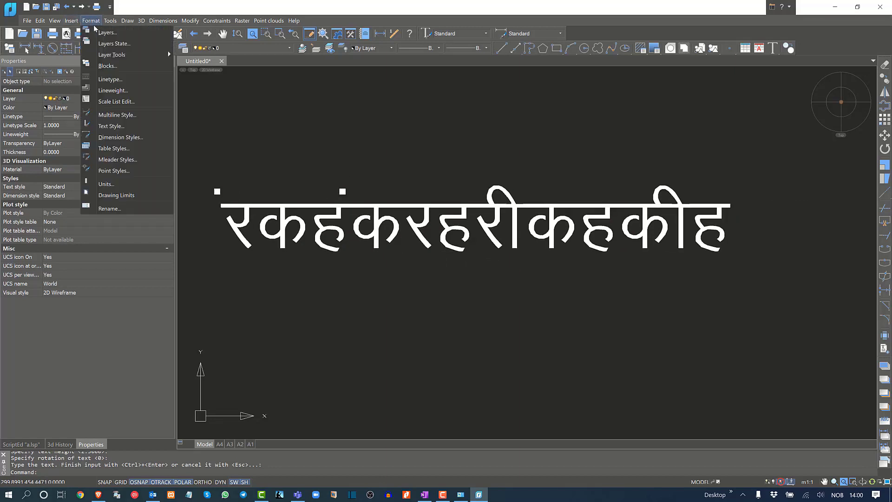
{"action": "mouse_move", "coordinate": [111, 126]}
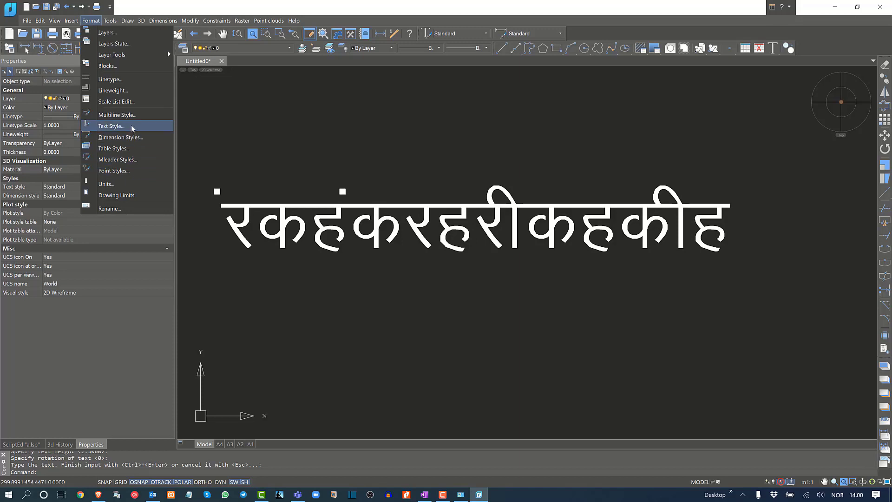
{"action": "left_click", "coordinate": [111, 126]}
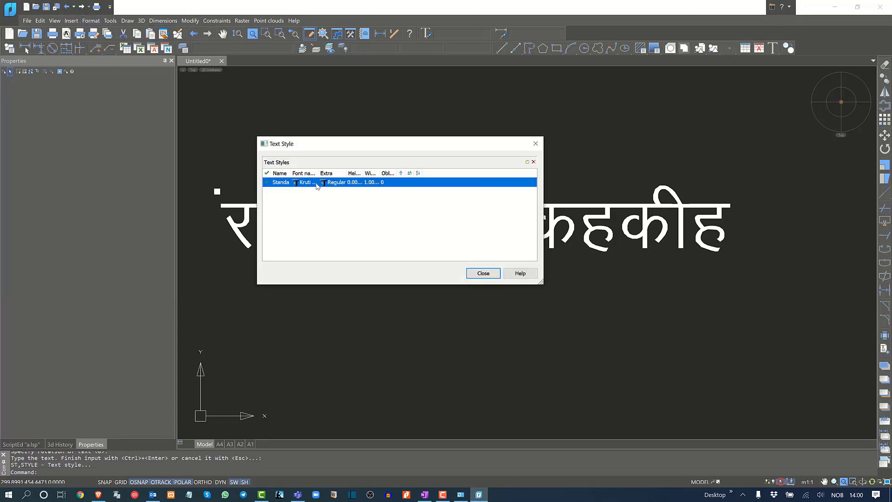
{"action": "left_click", "coordinate": [312, 181]}
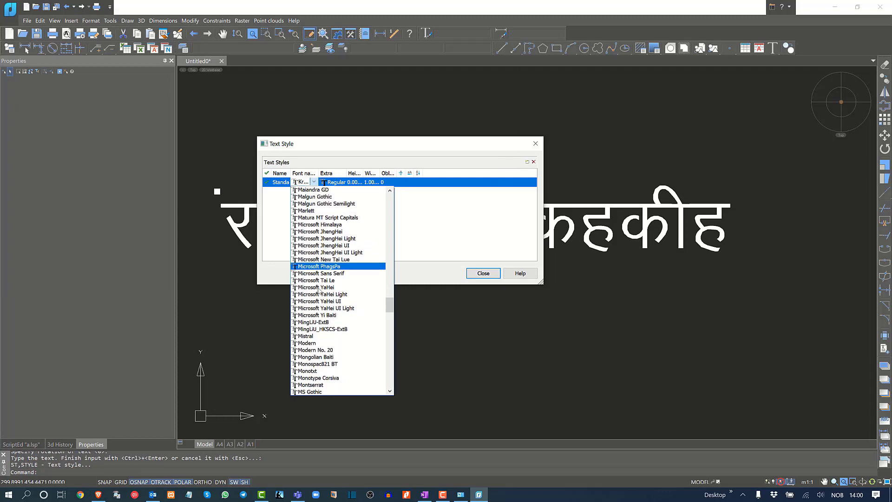
{"action": "scroll", "scroll_direction": "down", "scroll_amount": 3}
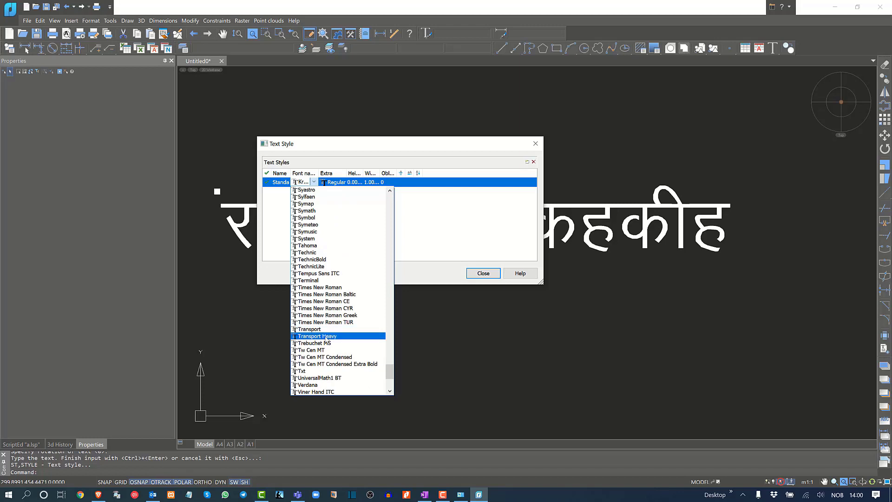
{"action": "left_click", "coordinate": [317, 336]}
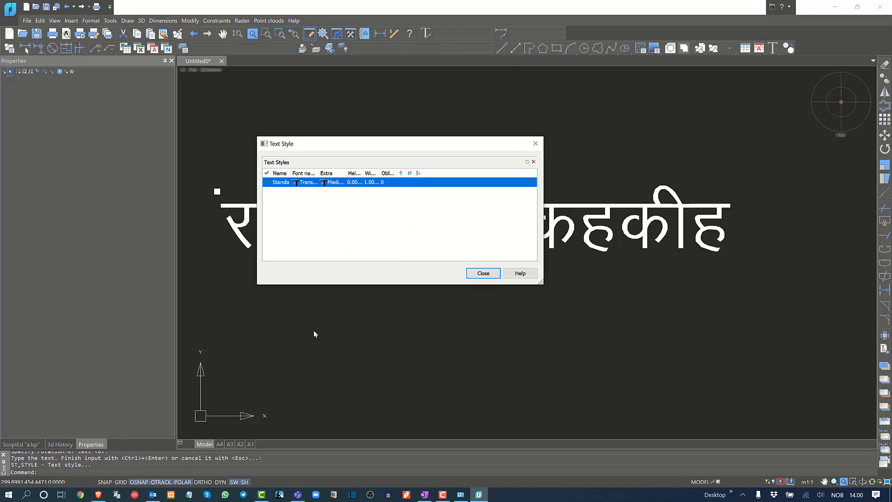
{"action": "left_click", "coordinate": [342, 182]}
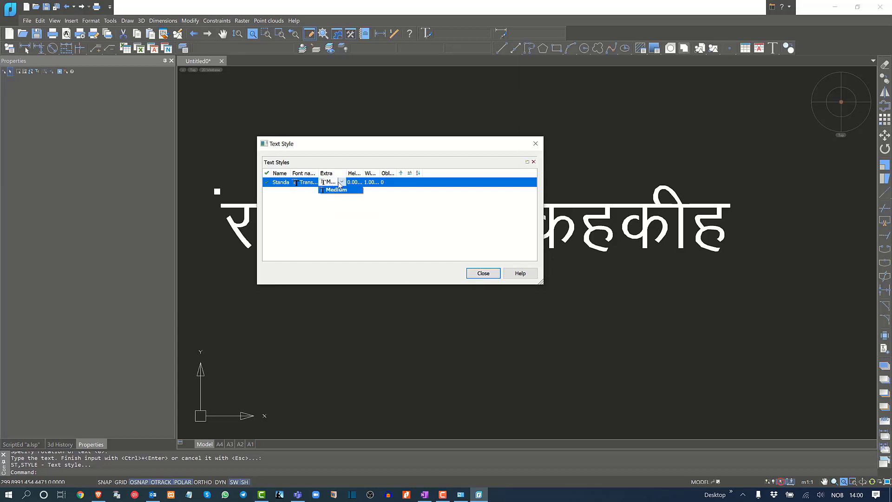
{"action": "left_click", "coordinate": [335, 189]}
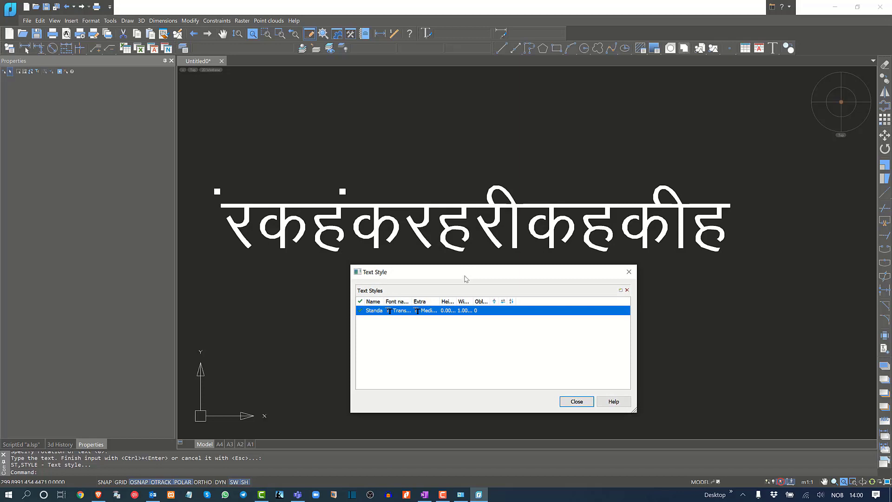
{"action": "mouse_move", "coordinate": [482, 263]}
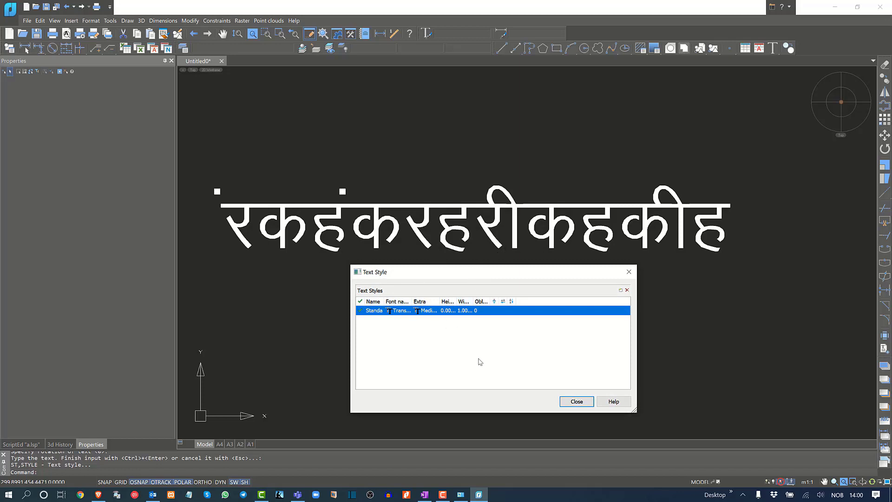
{"action": "mouse_move", "coordinate": [528, 394]}
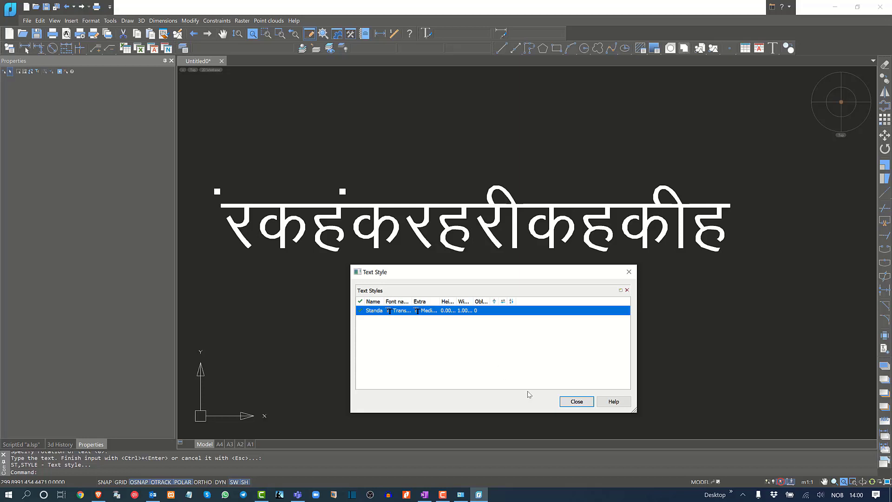
{"action": "left_click", "coordinate": [575, 401]}
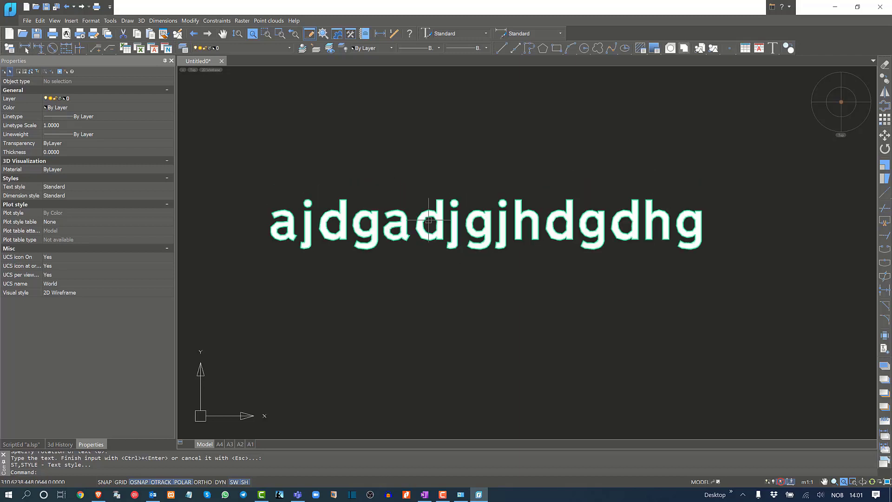
Undo the text placement with Ctrl+Z.
{"action": "key", "text": "ctrl+z"}
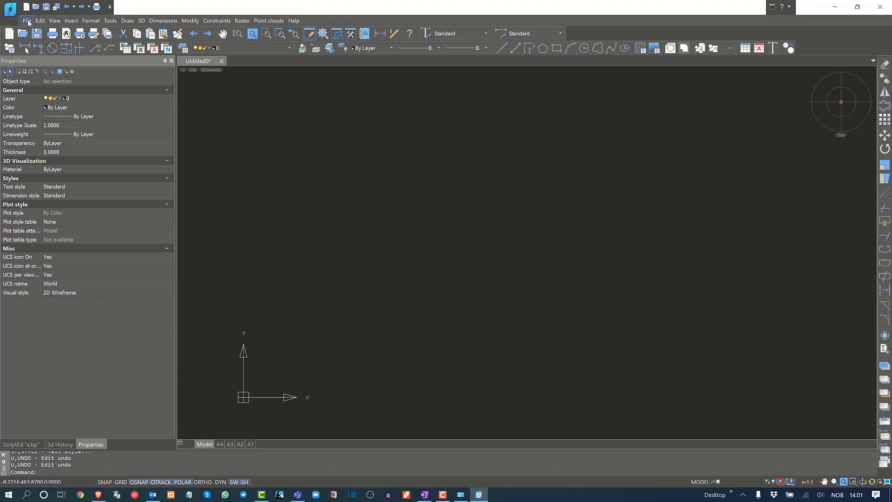
{"action": "left_click", "coordinate": [26, 21]}
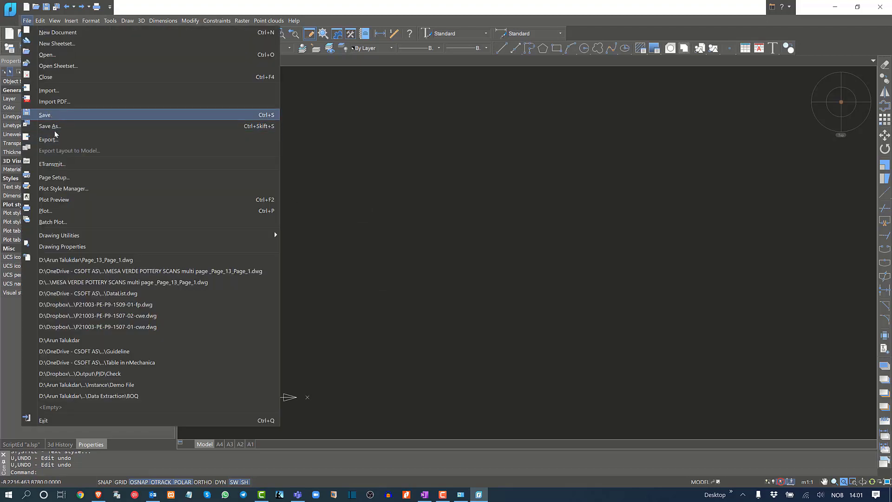
{"action": "mouse_move", "coordinate": [79, 167]}
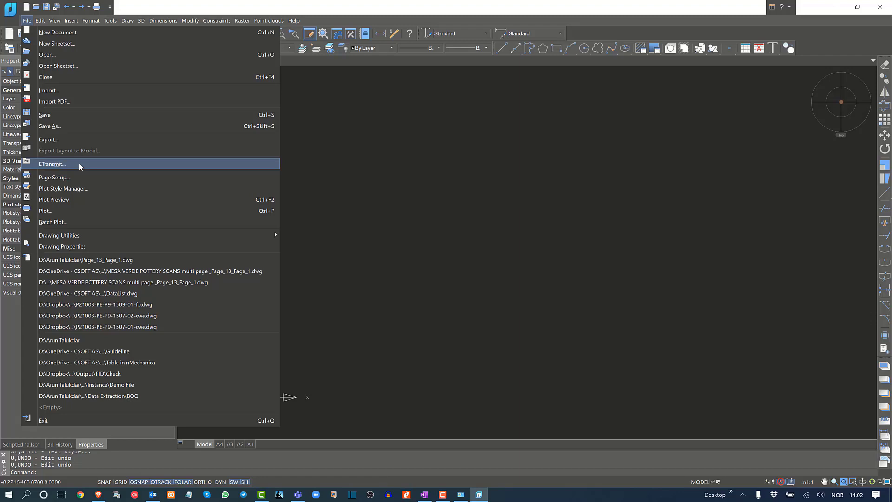
{"action": "mouse_move", "coordinate": [101, 158]}
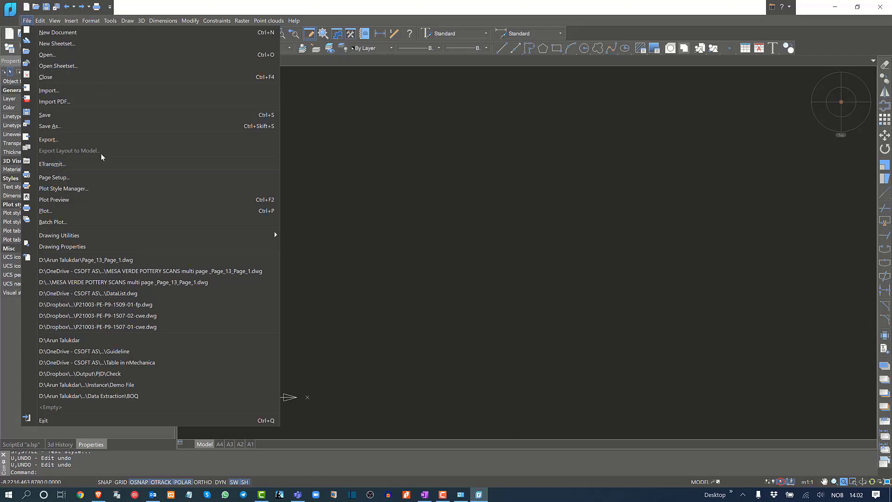
{"action": "mouse_move", "coordinate": [129, 164]}
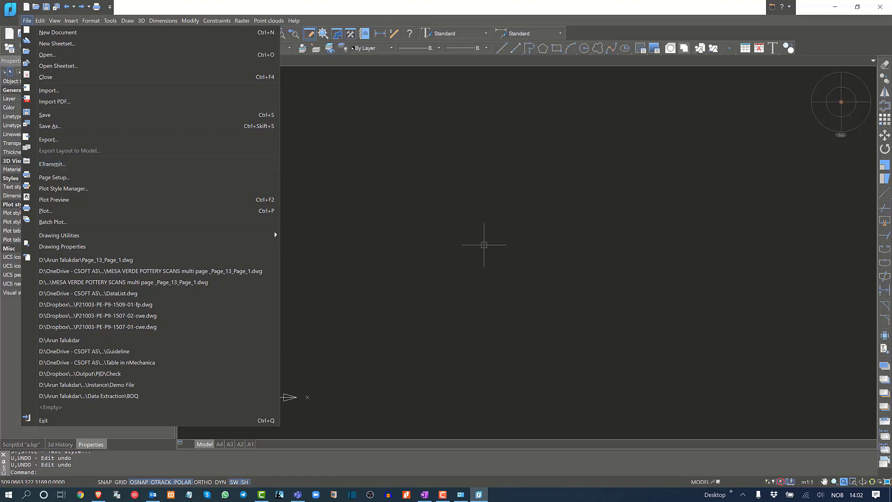
{"action": "left_click", "coordinate": [57, 32]}
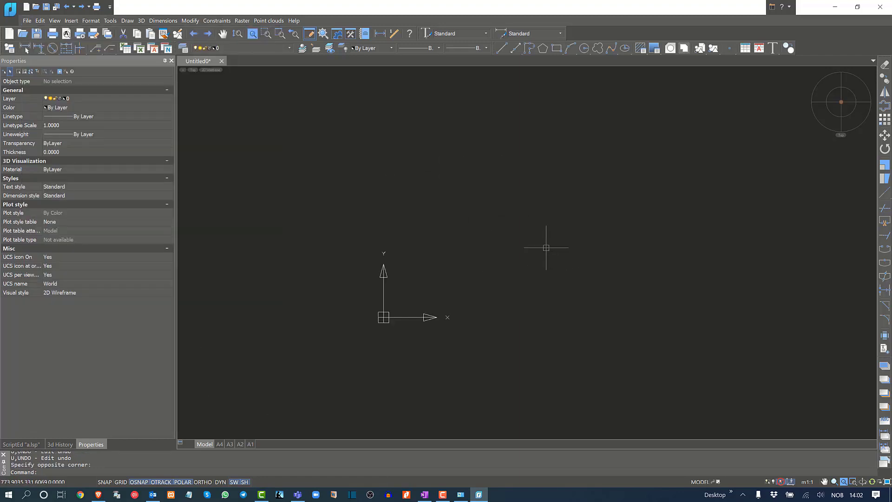